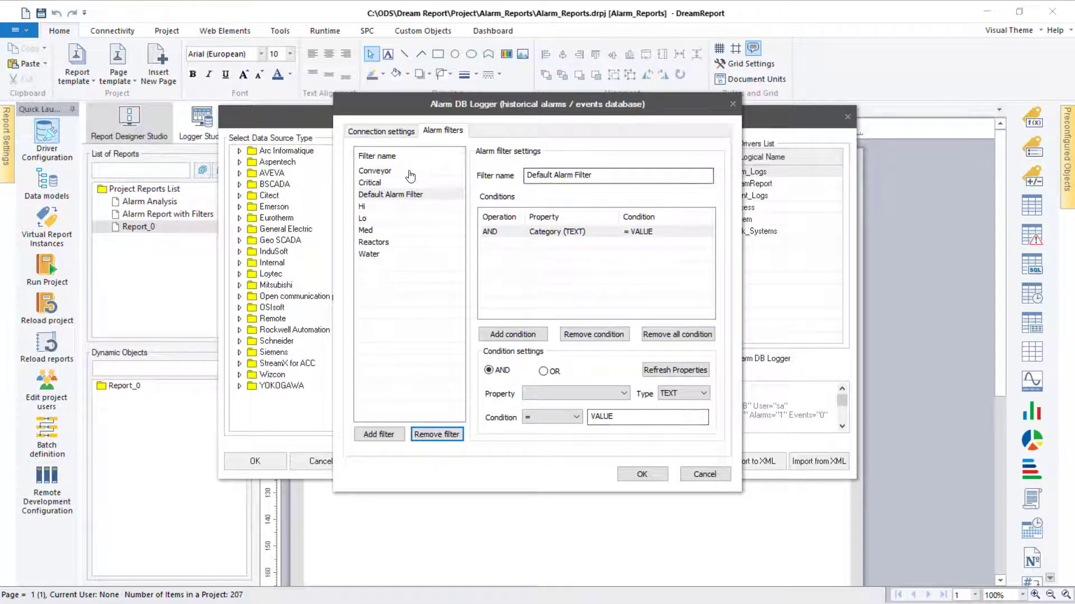
Review the Conveyor and Lo filters, then start a new filter and remove its placeholder condition.
click(376, 170)
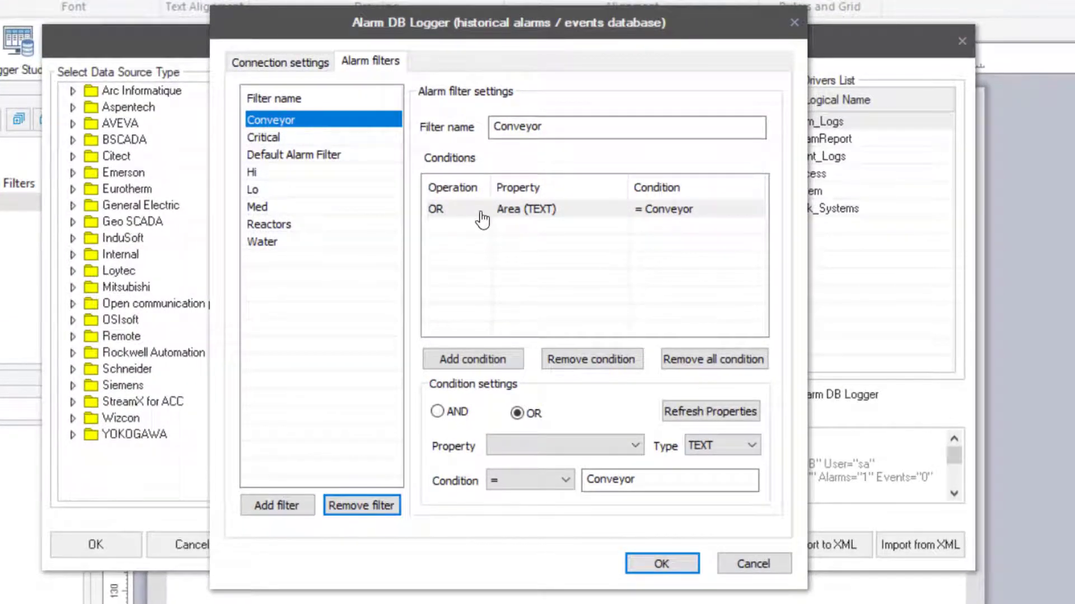
click(253, 191)
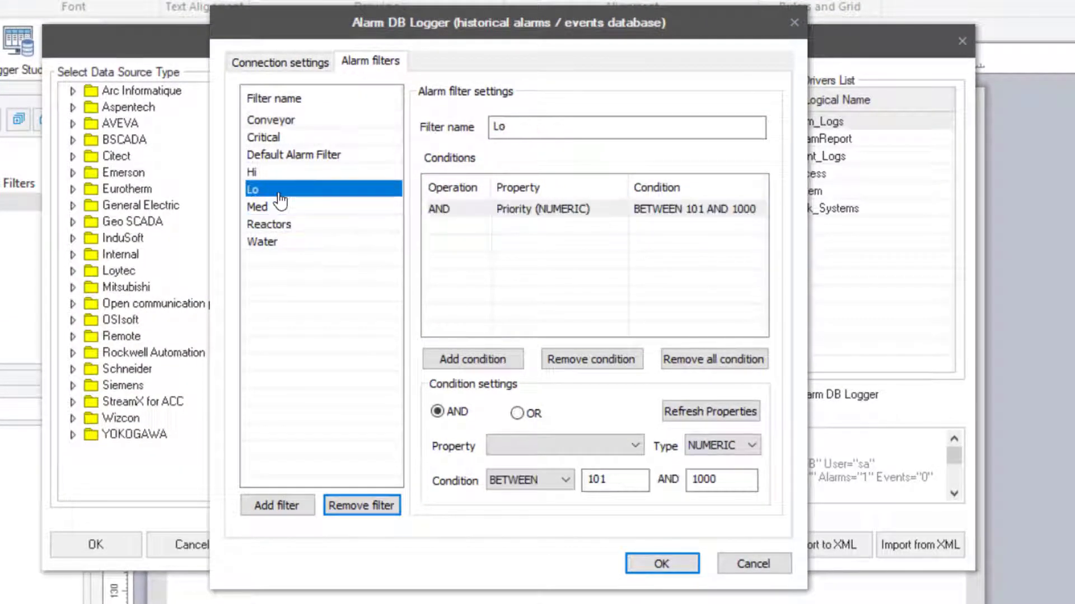
click(293, 154)
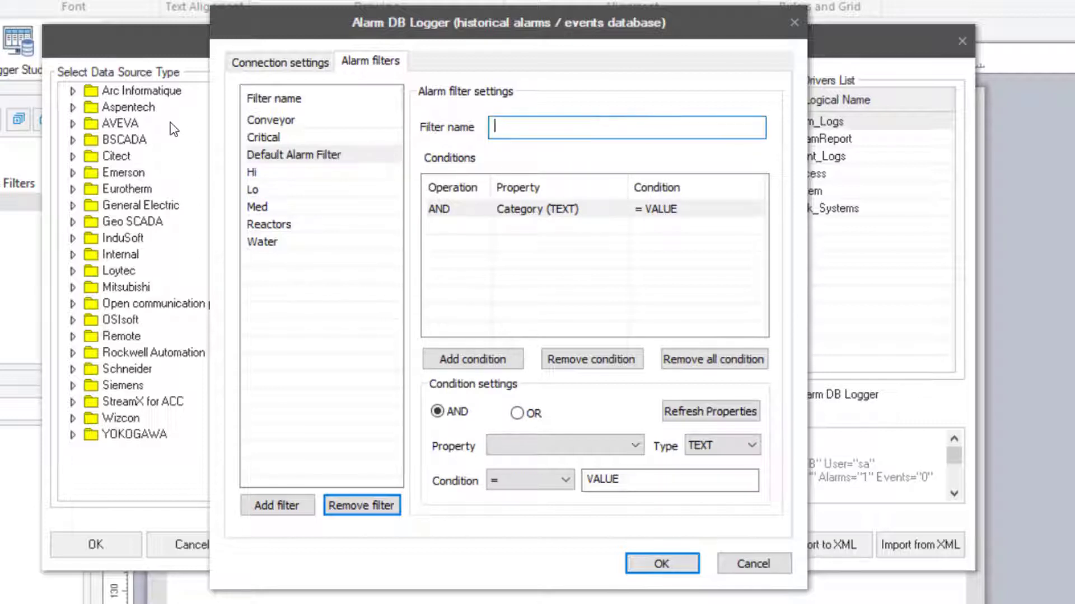
click(540, 210)
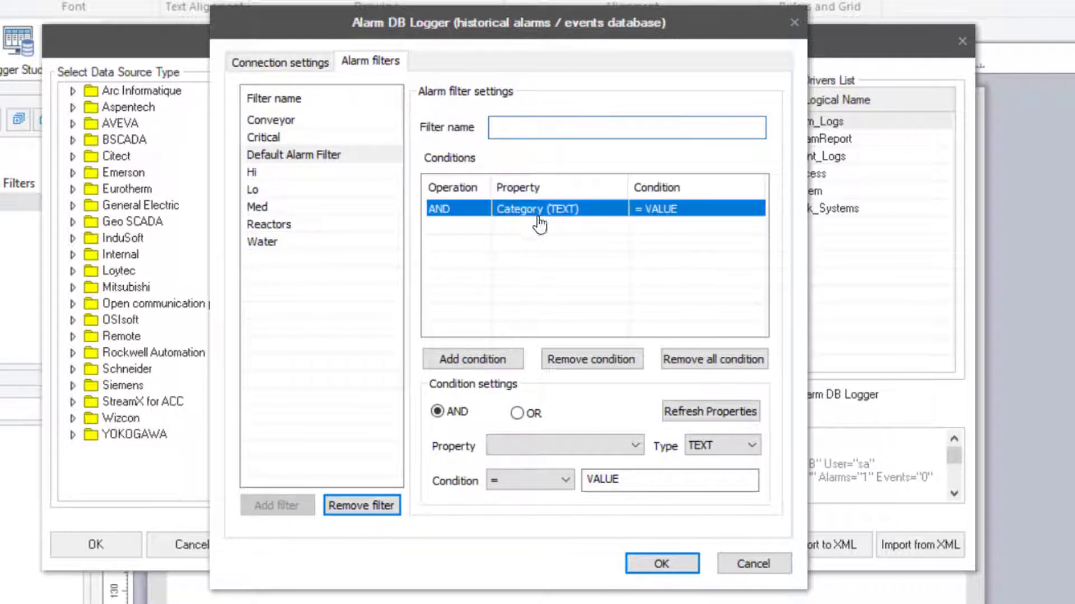
click(591, 358)
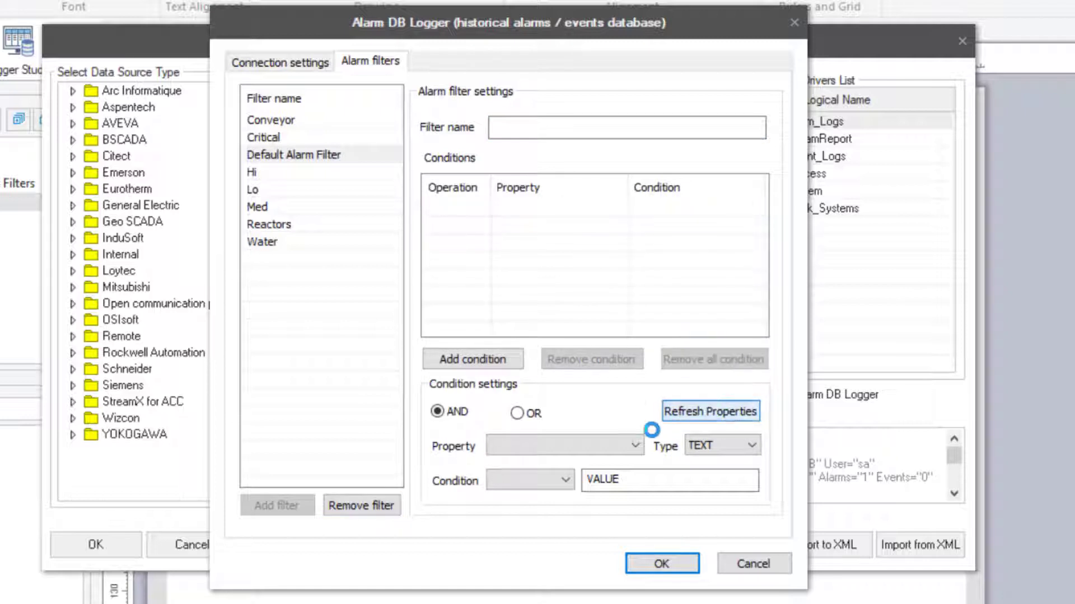
Add Area = Reactor and Priority <= 10 conditions, name it Hi Priority Reactor Alarms, and confirm.
click(564, 446)
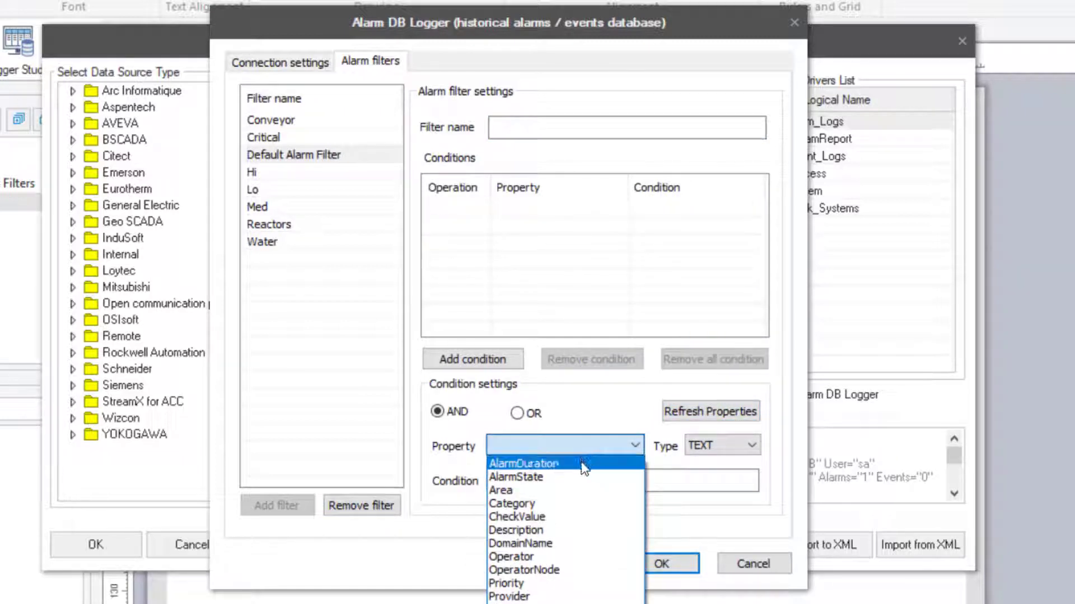
click(500, 491)
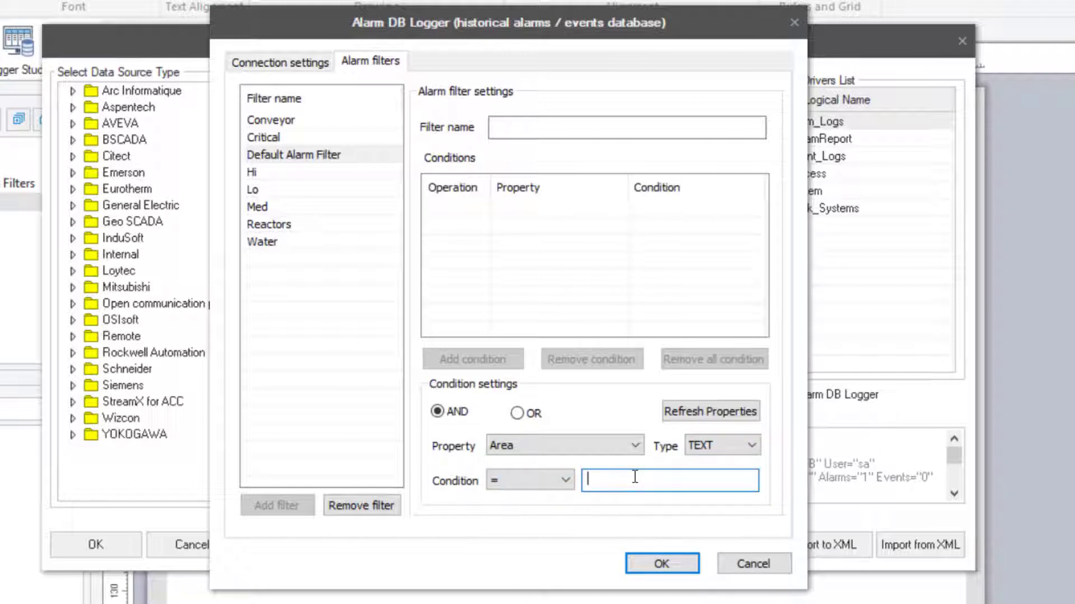
text(Reactor)
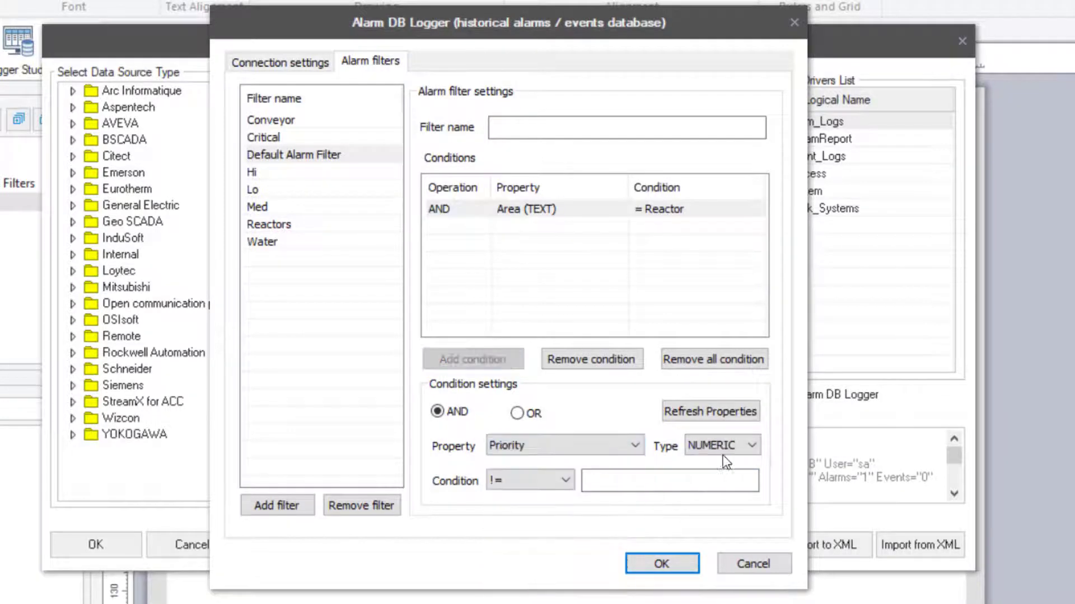
text(10)
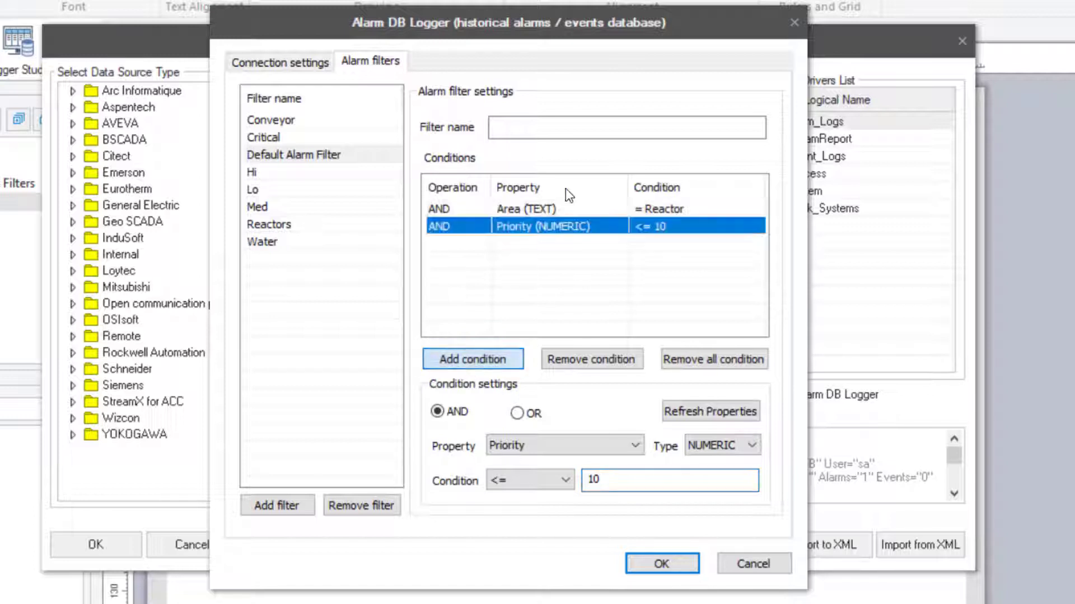
text(Hi Priority Reactor All)
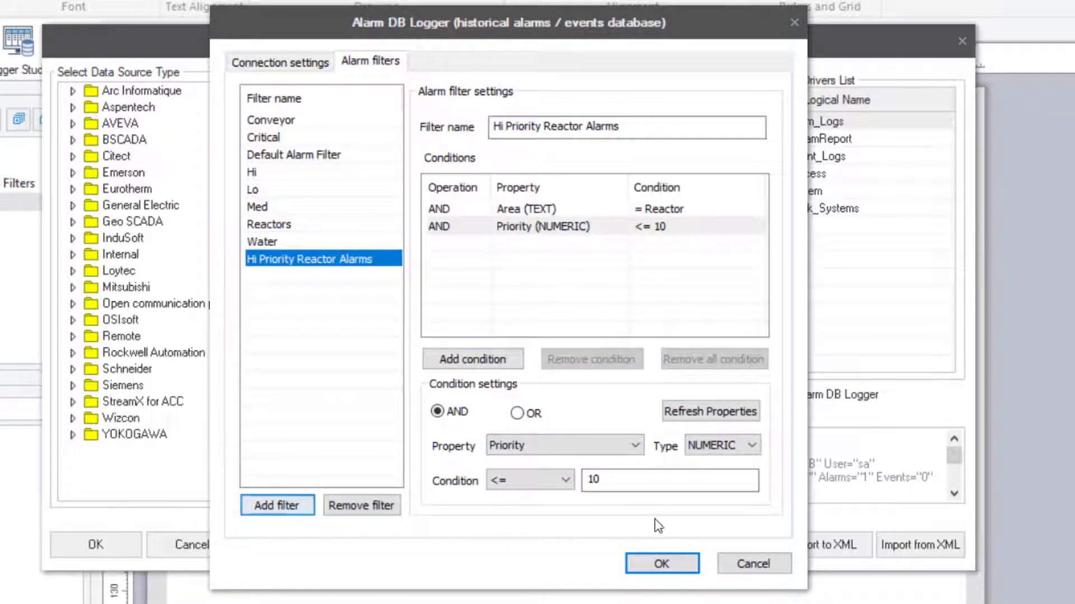
click(660, 563)
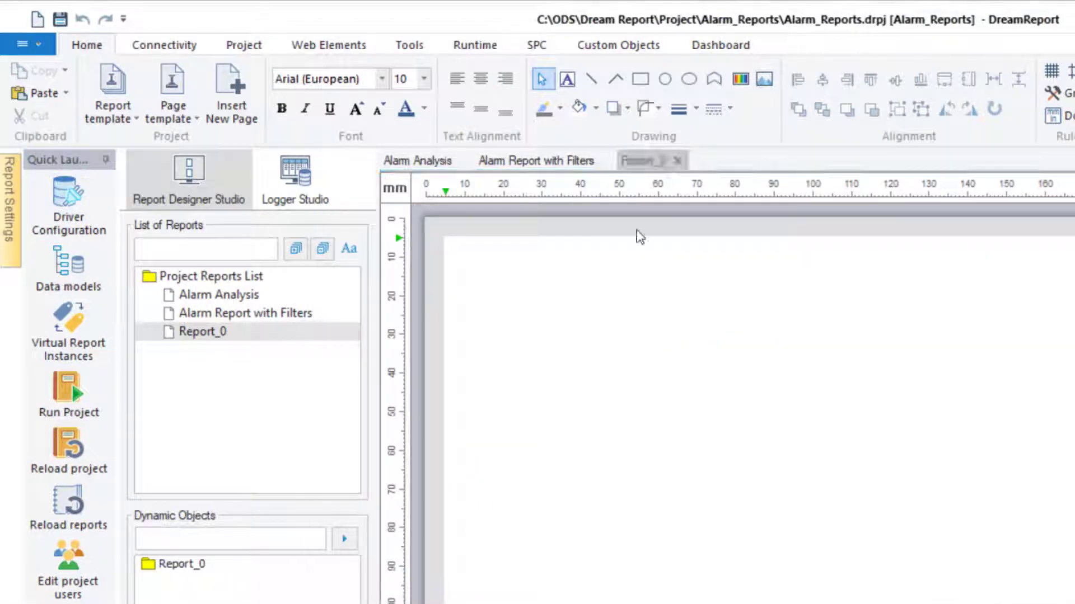
In Alarms and Events Filters, add an All Alarms filter spanning priorities 0 to 10000.
click(409, 45)
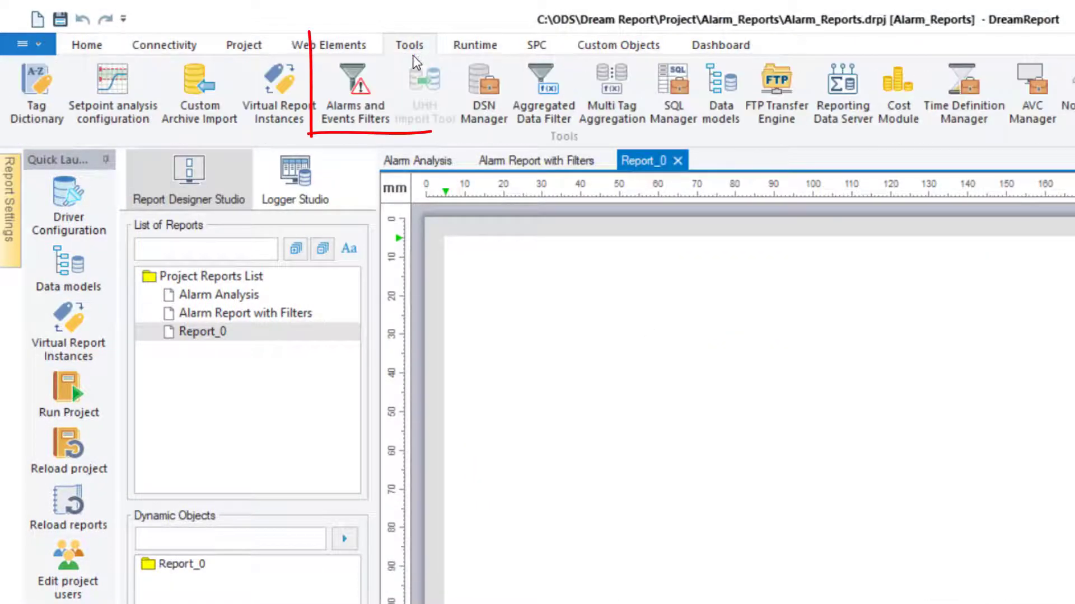
click(353, 93)
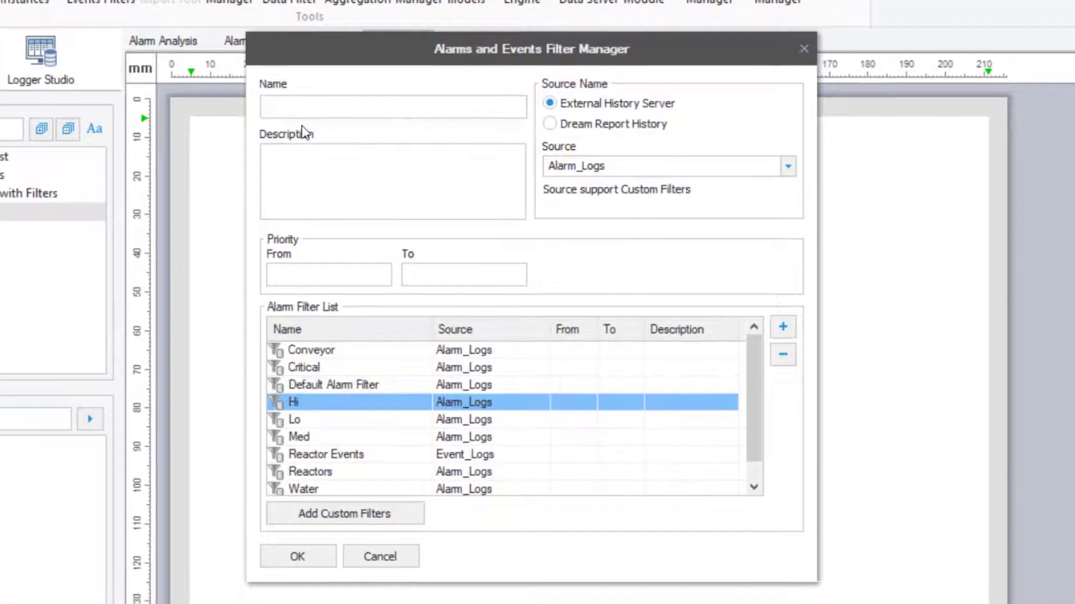
text(All Alarms)
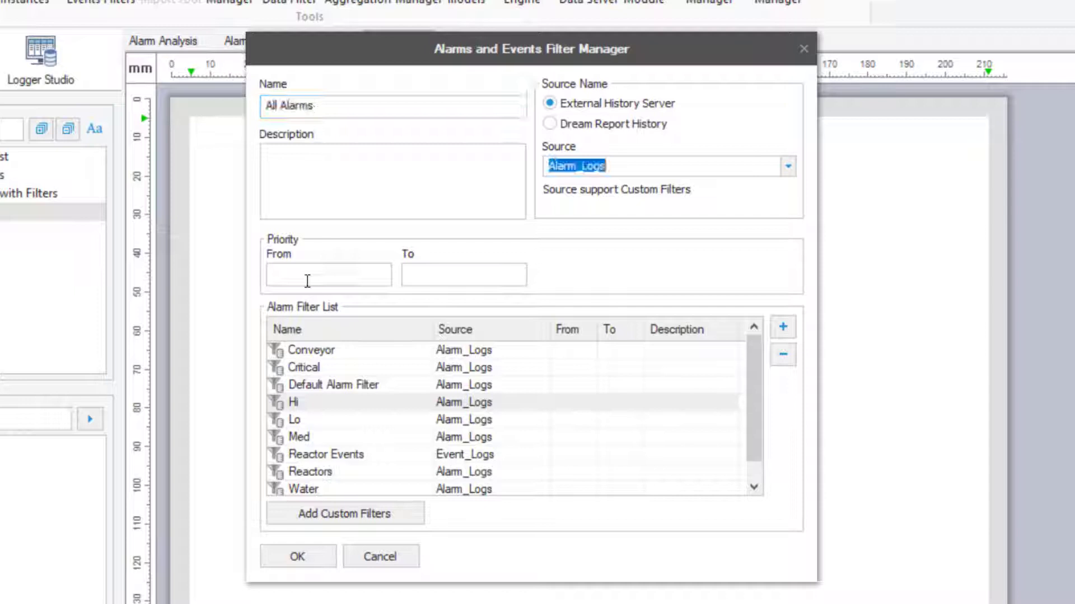
text(0)
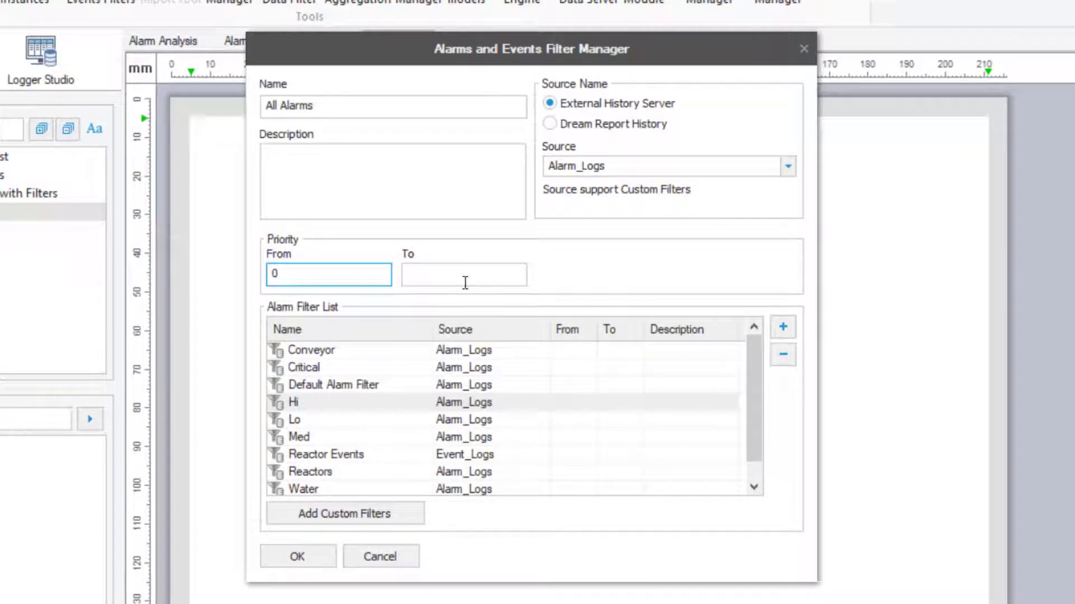
text(10000)
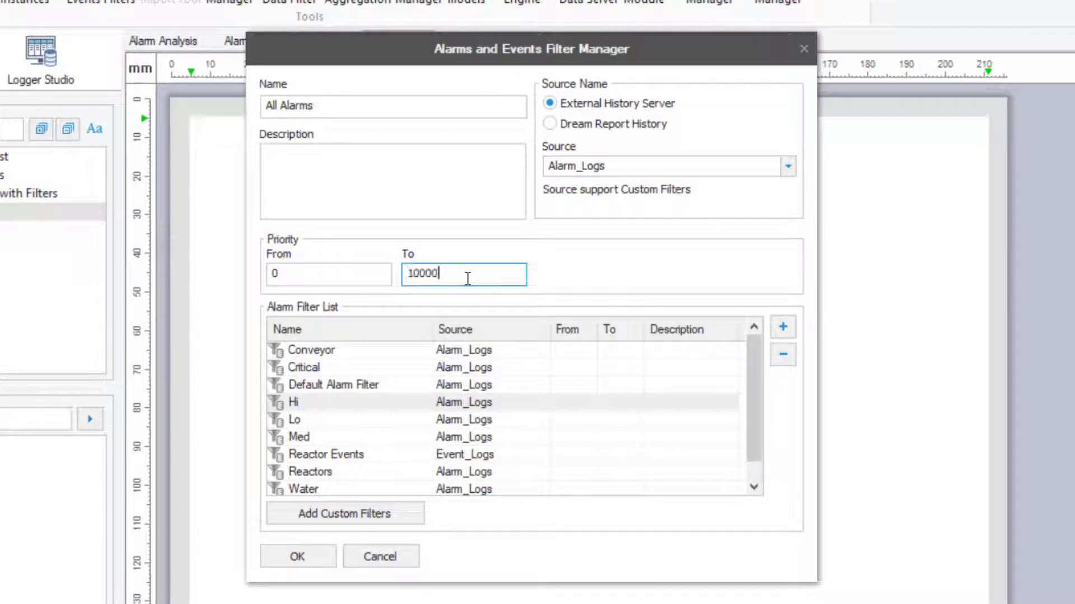
click(782, 327)
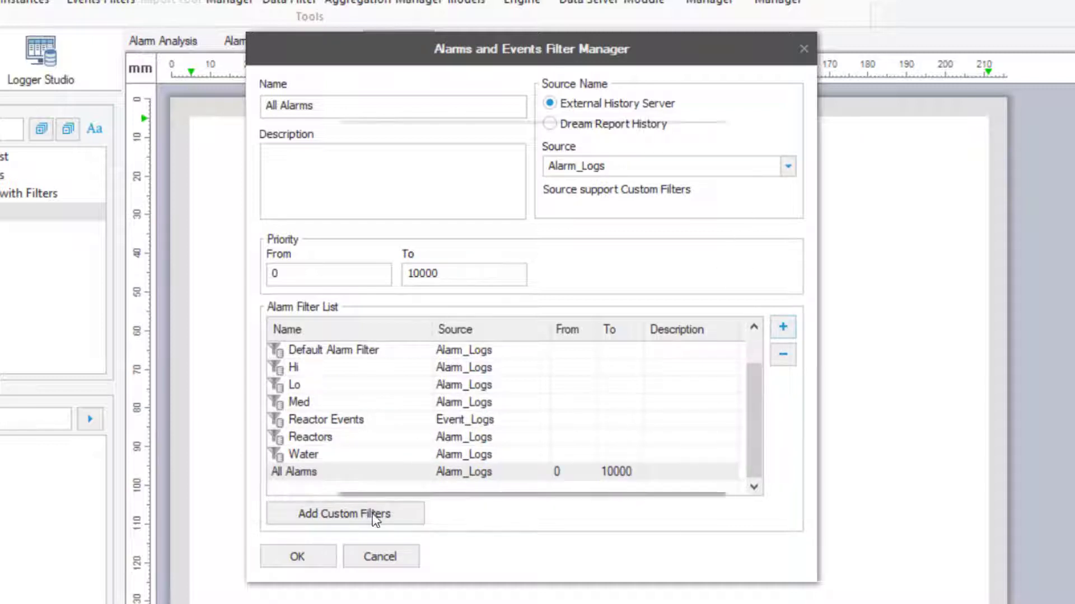
Include the Hi Priority Reactor Alarms custom filter from the custom filters list.
click(344, 514)
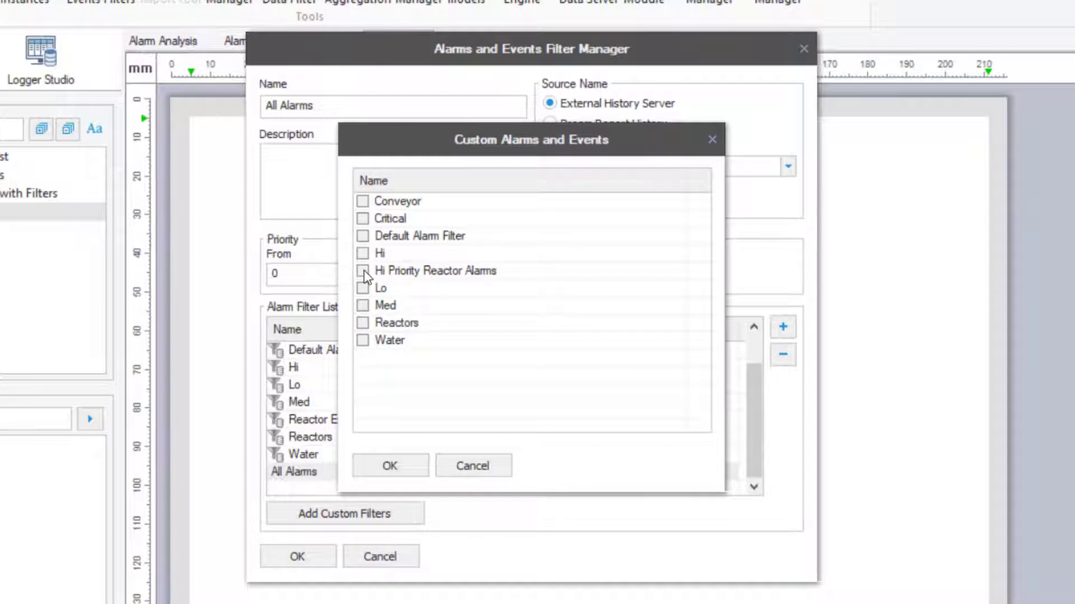
click(389, 466)
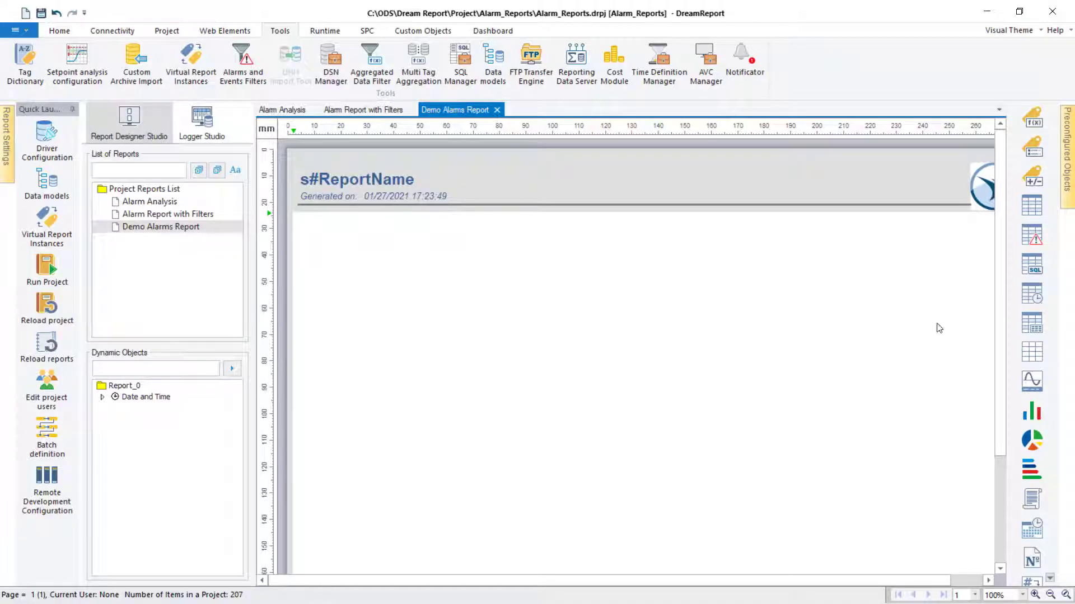
mouse_move(1031, 237)
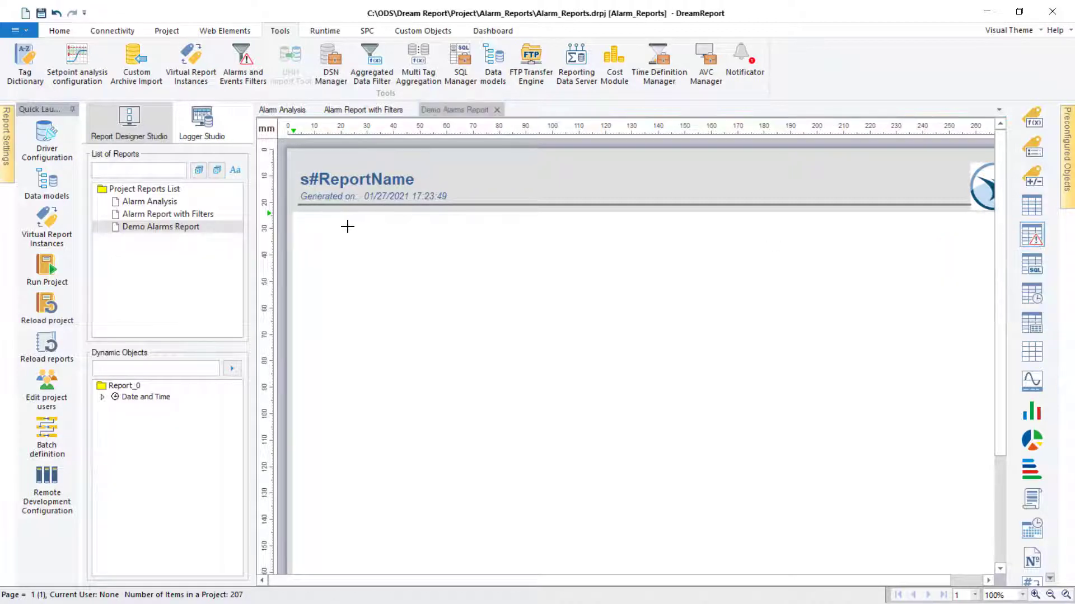
Draw an alarm table below the report header and assign it the Reactors filter.
drag(347, 227, 809, 257)
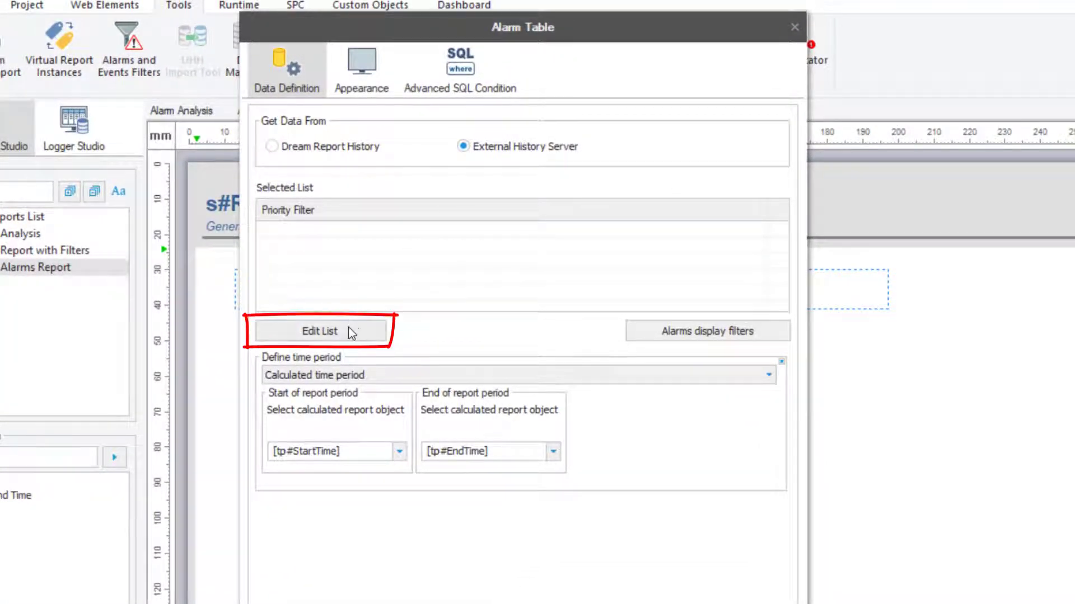
click(319, 331)
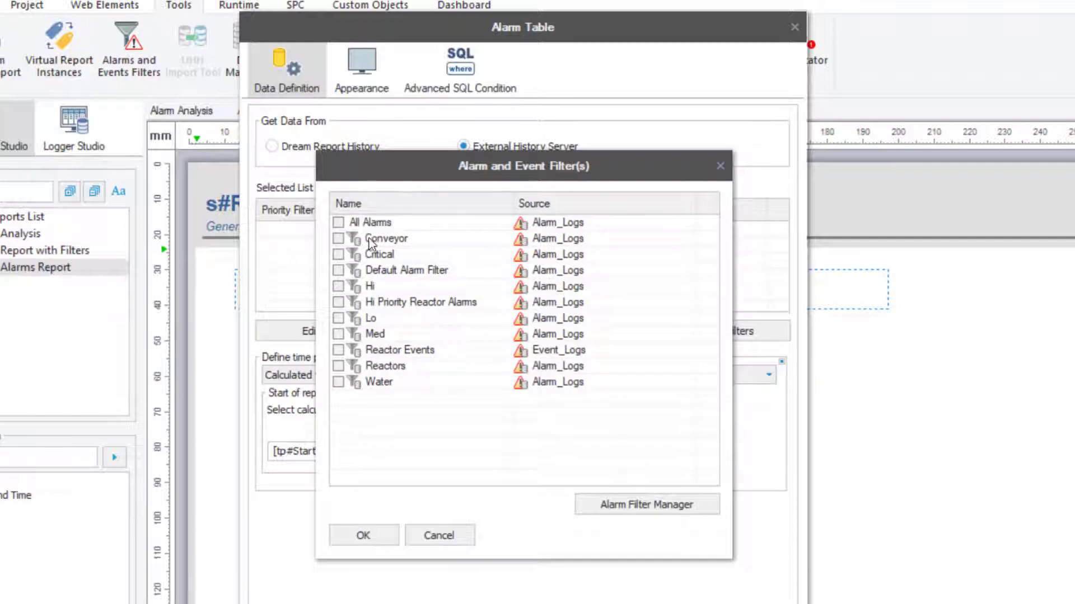
mouse_move(332, 379)
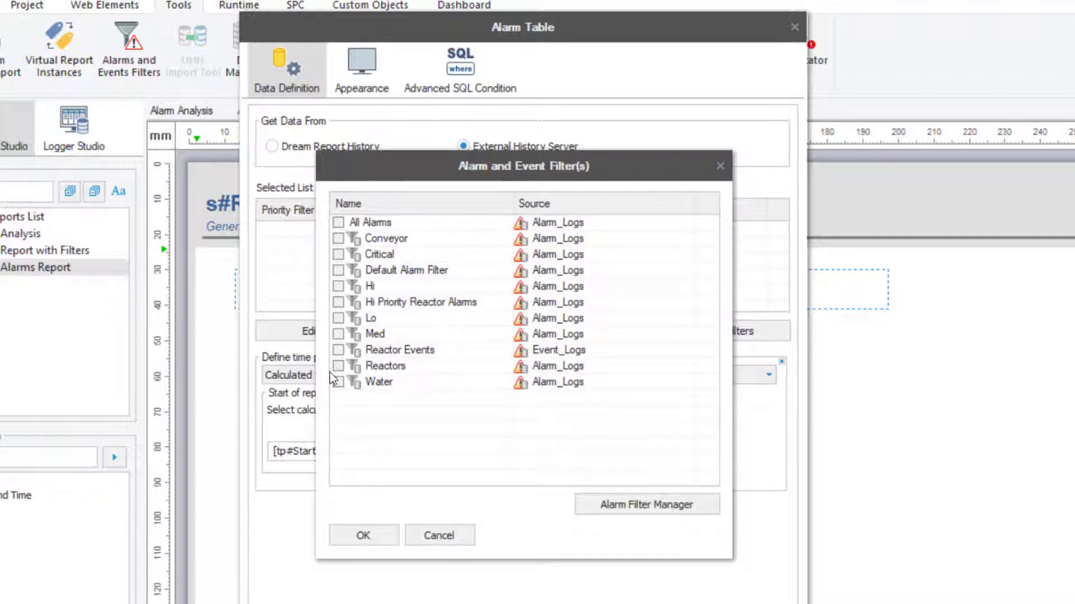
click(338, 366)
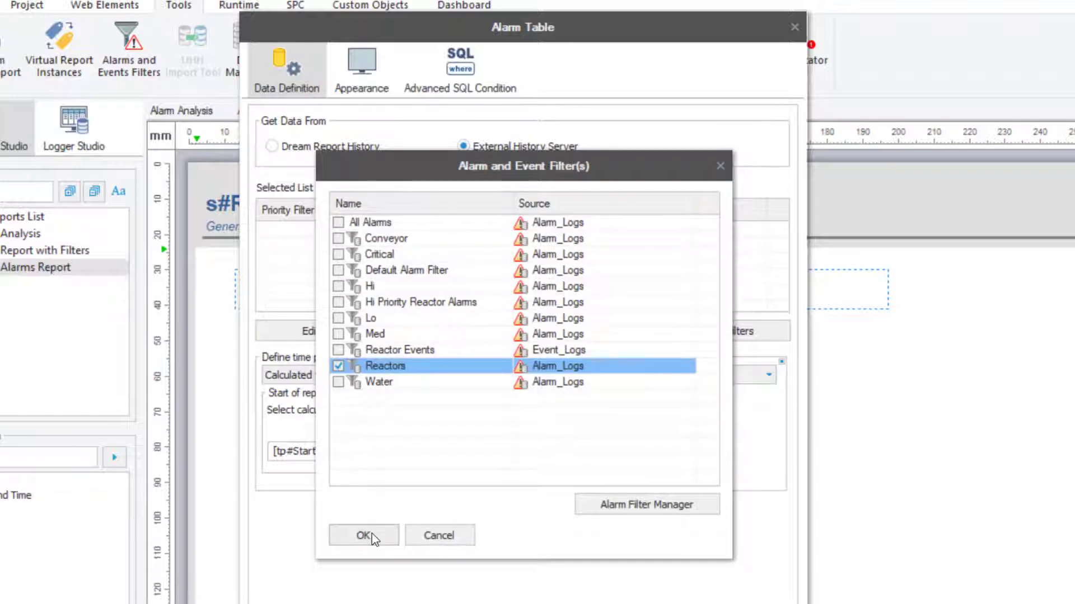
click(363, 535)
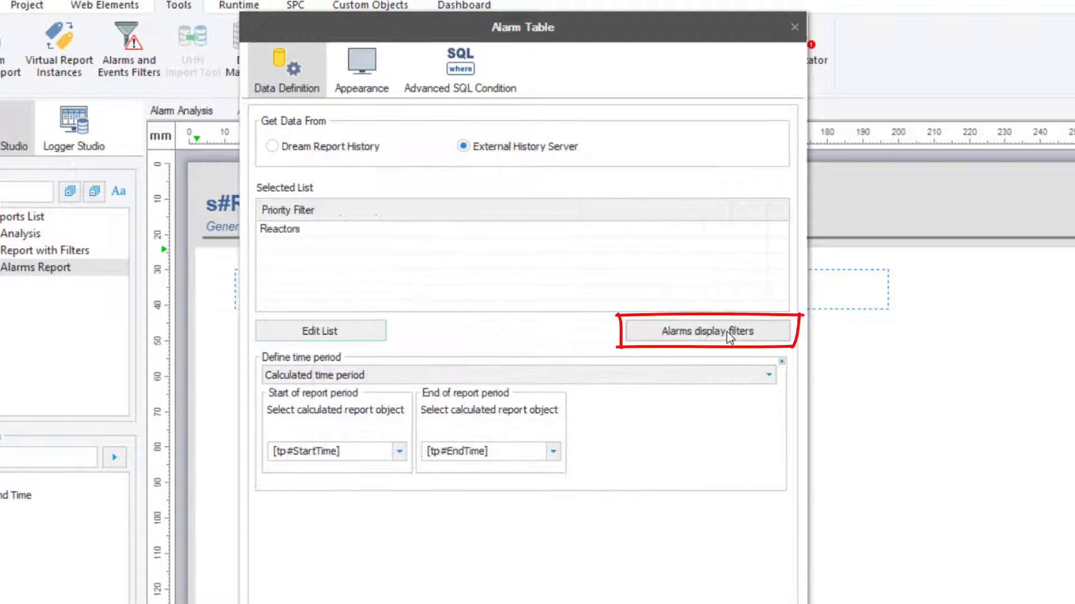
Exclude short-term alarms under 10 seconds and switch the time period to a fixed period.
click(706, 330)
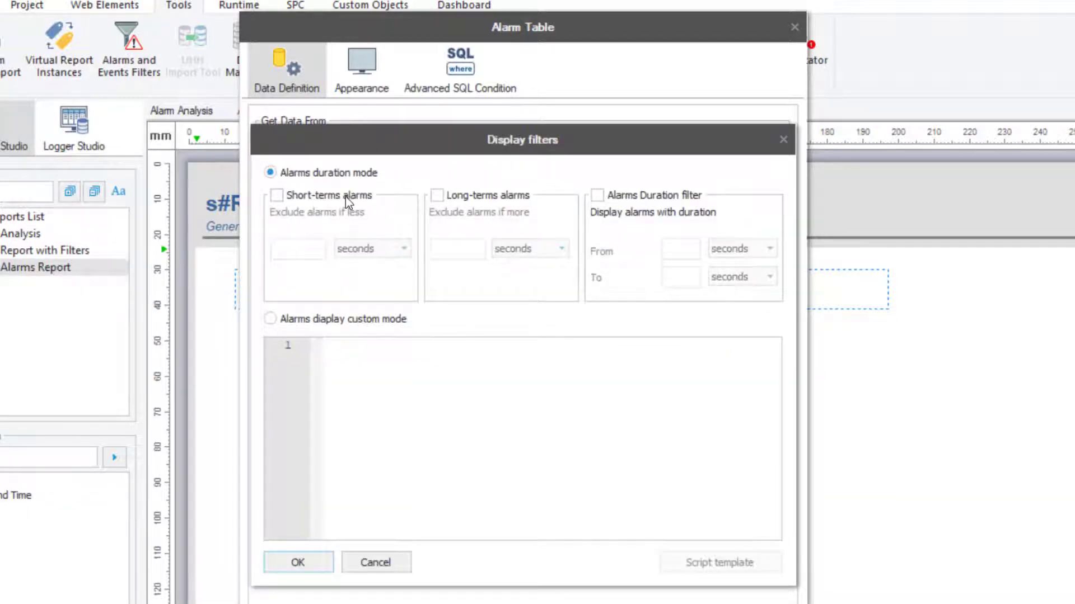
text(10)
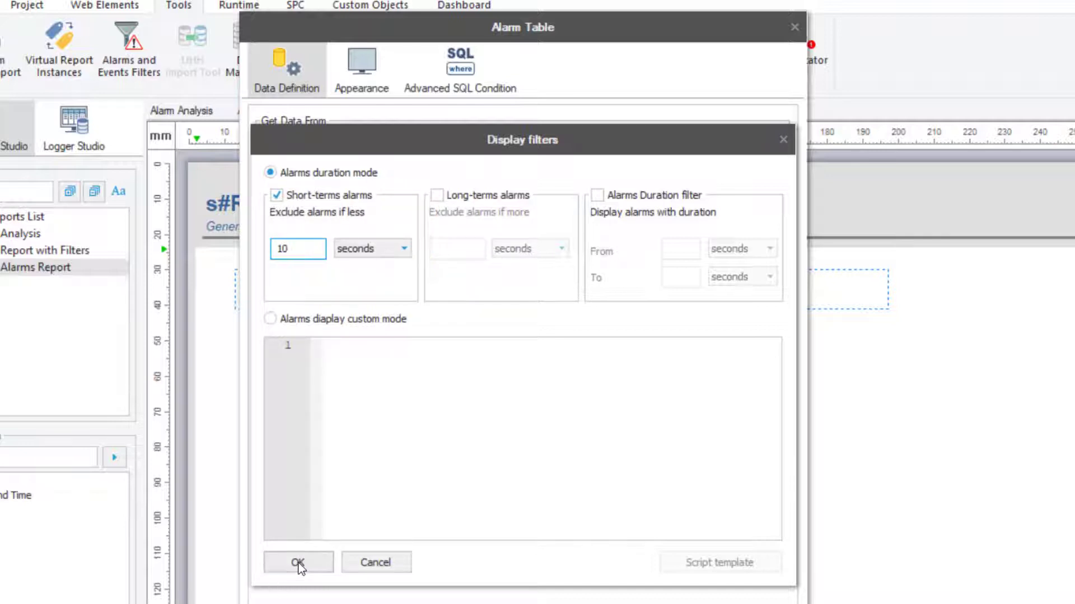
click(296, 562)
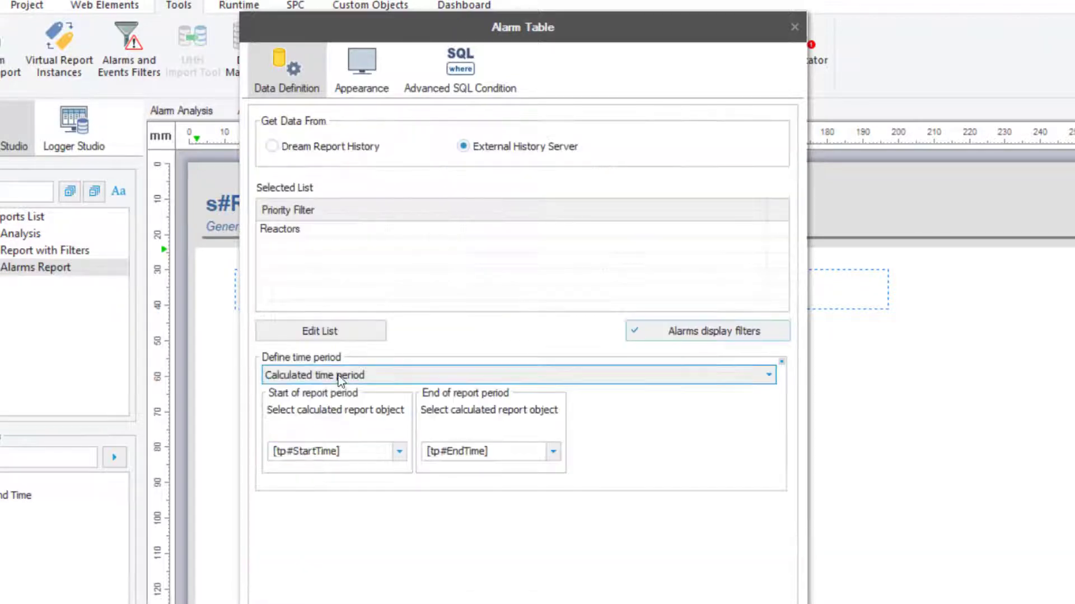
click(768, 375)
text(8)
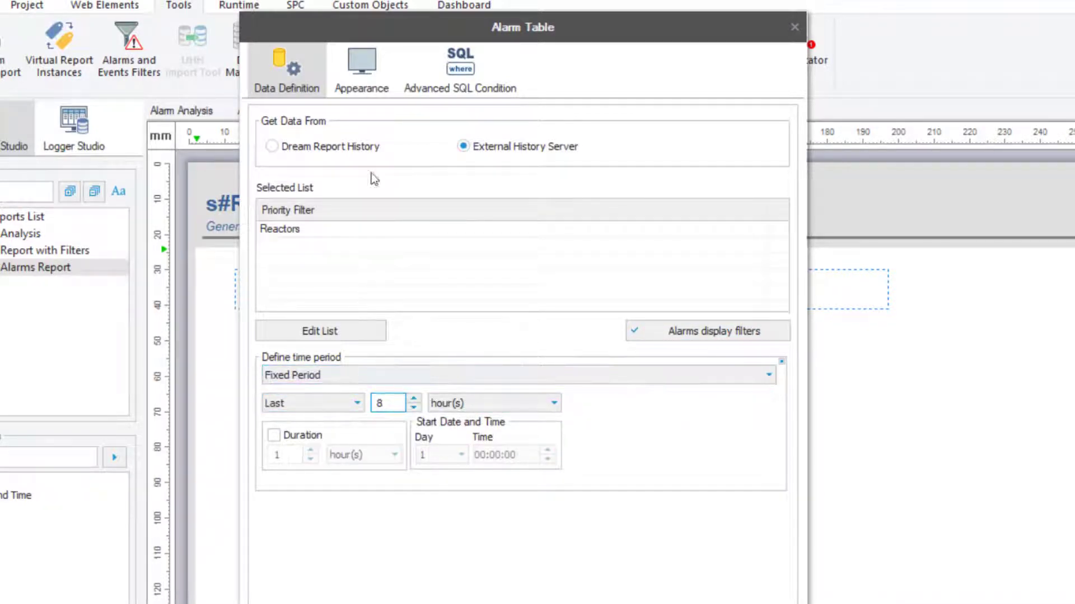
On Appearance, caption the column # of Occurrences and sort the table by it descending.
click(361, 68)
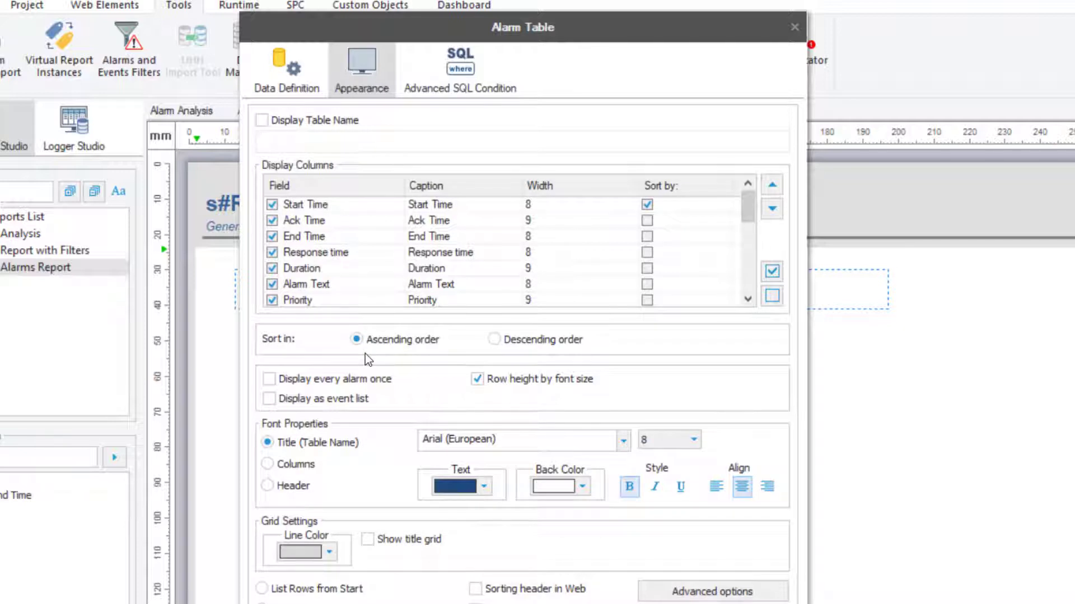
mouse_move(349, 386)
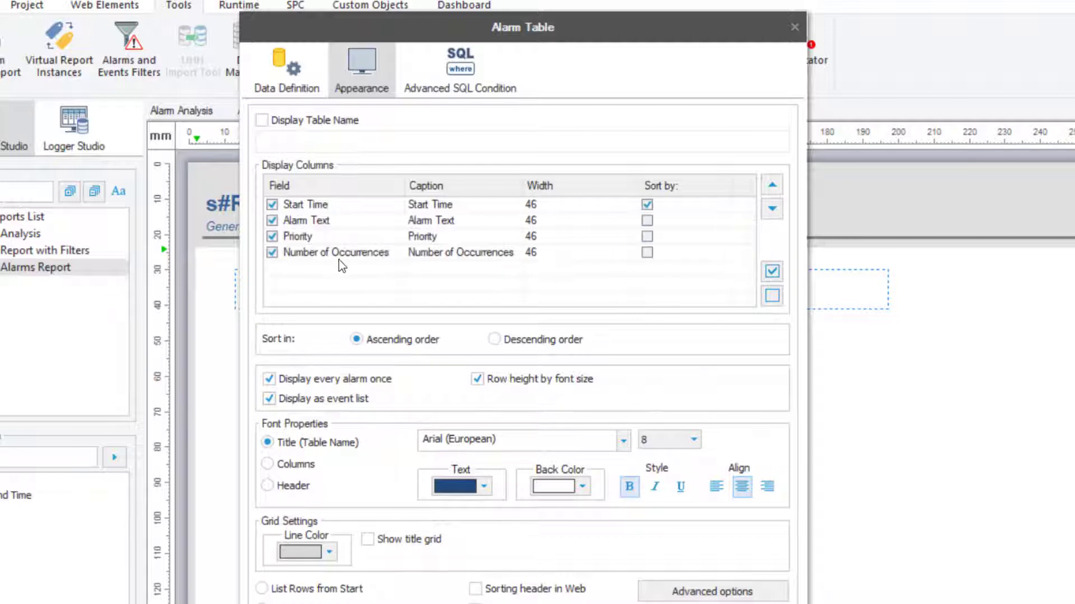
click(336, 252)
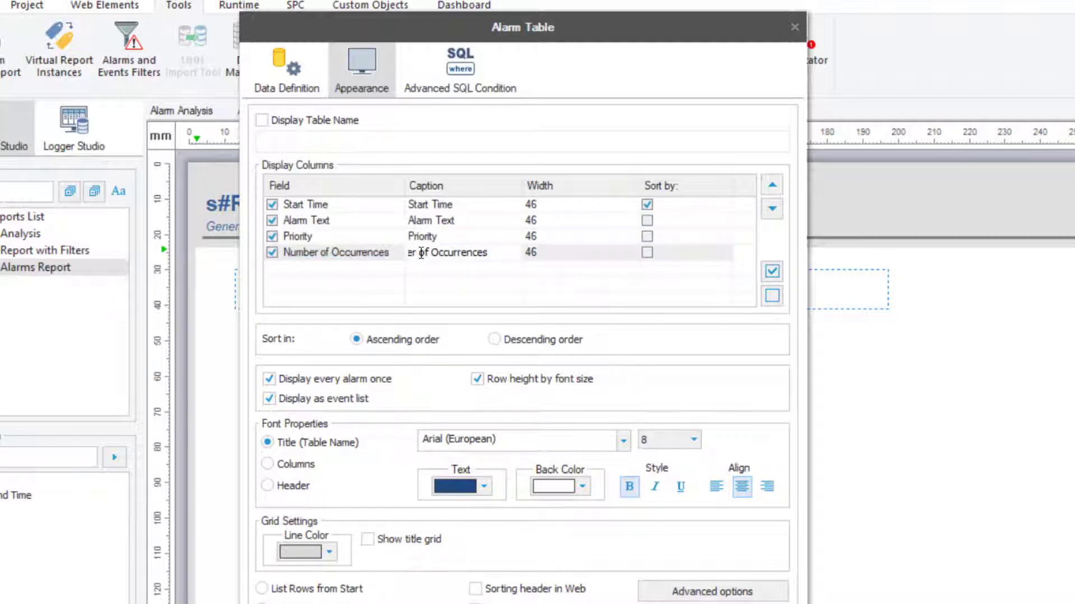
text(# of Occurrences)
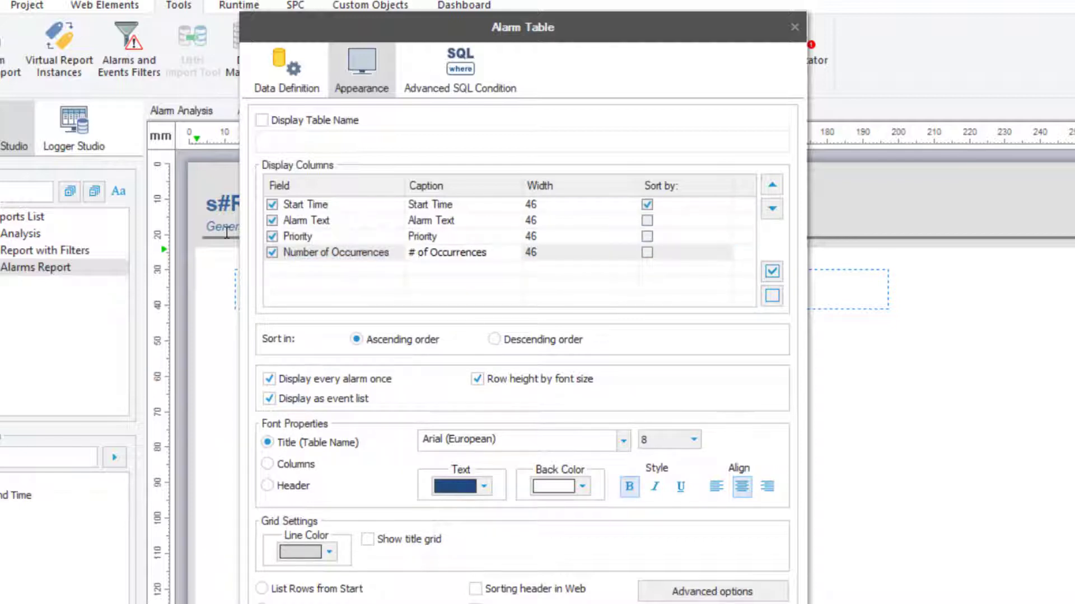
click(646, 252)
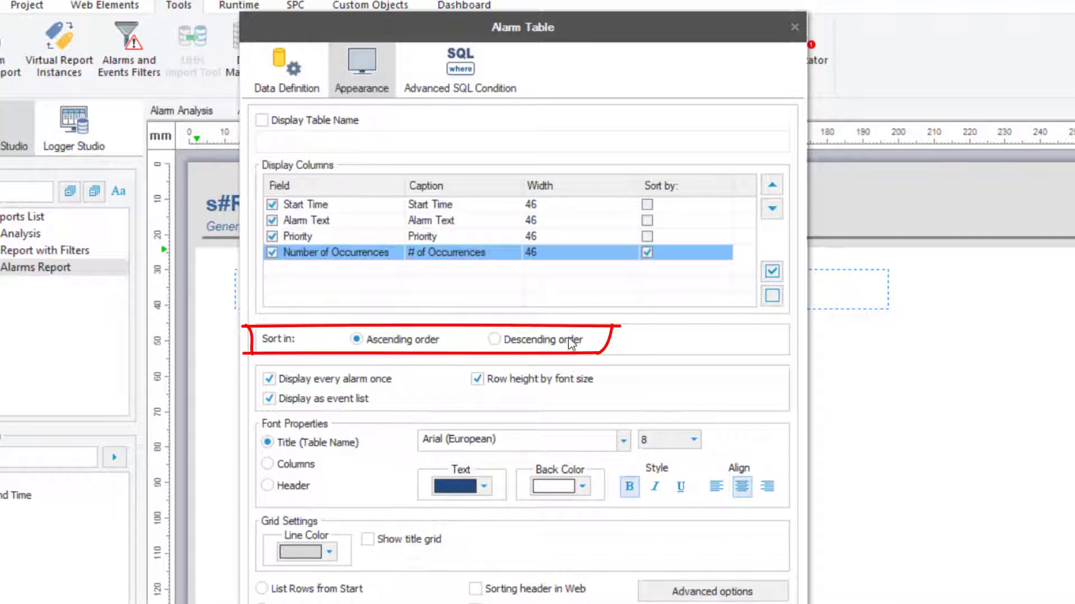
click(495, 339)
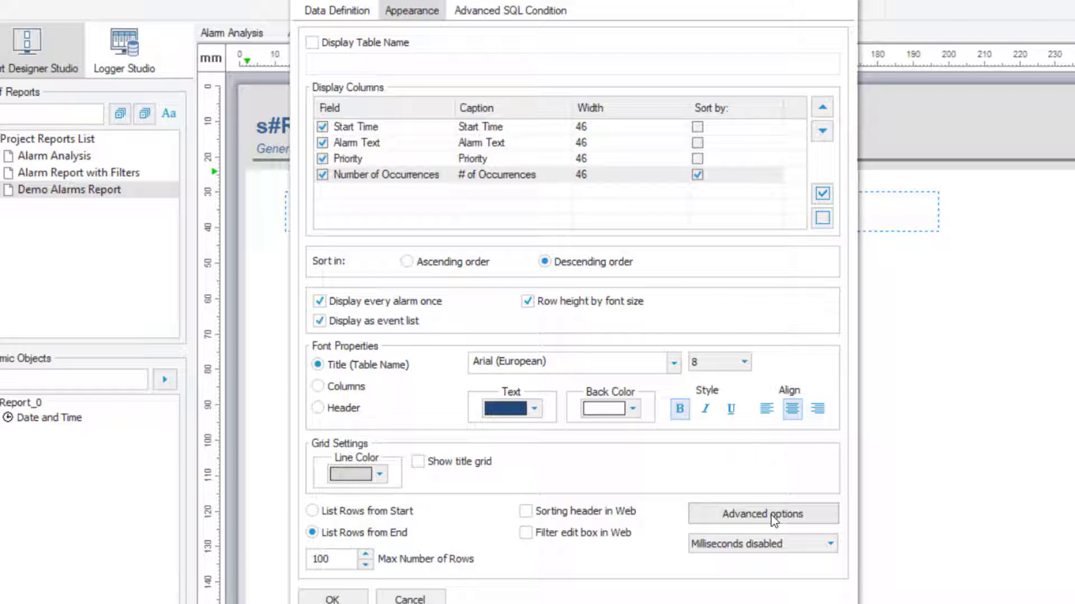
Bring up the advanced display options and enable advanced visualization.
click(762, 514)
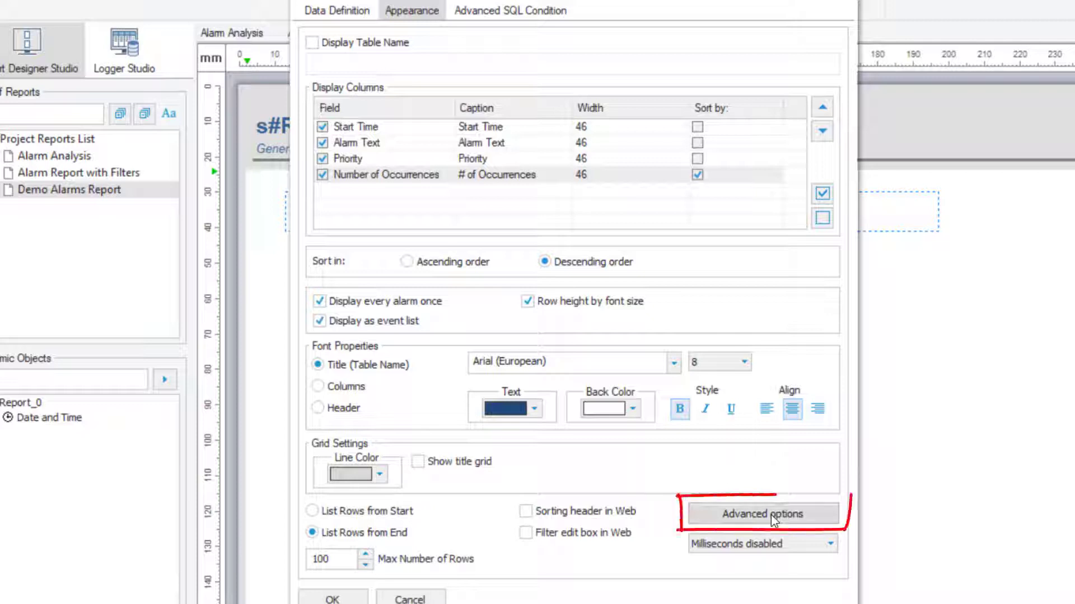
click(761, 514)
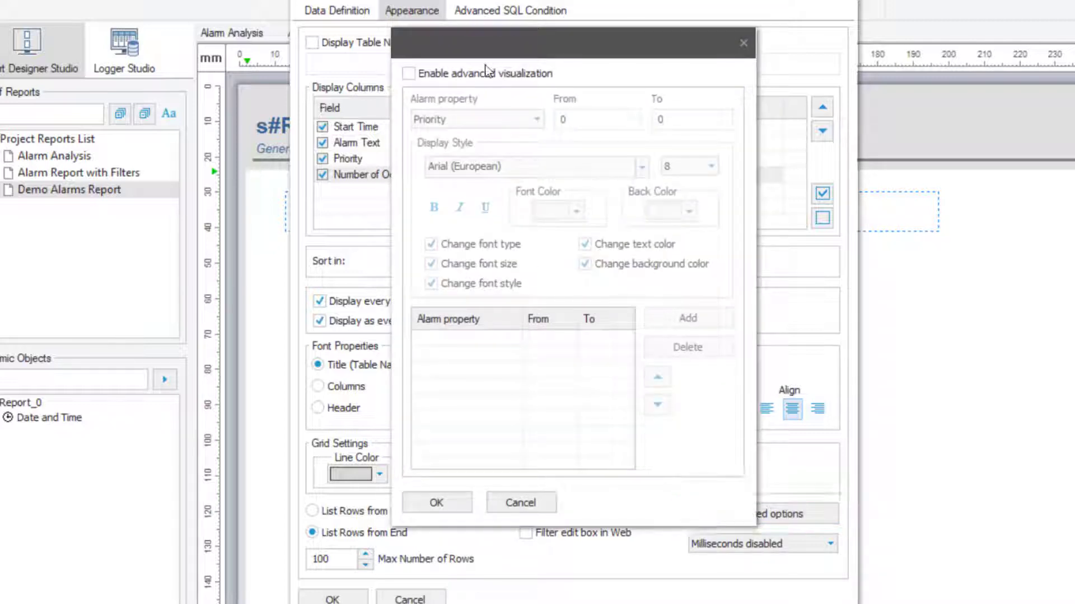
Add a rule colouring alarms with 25 to 9999 occurrences red and confirm it.
click(410, 74)
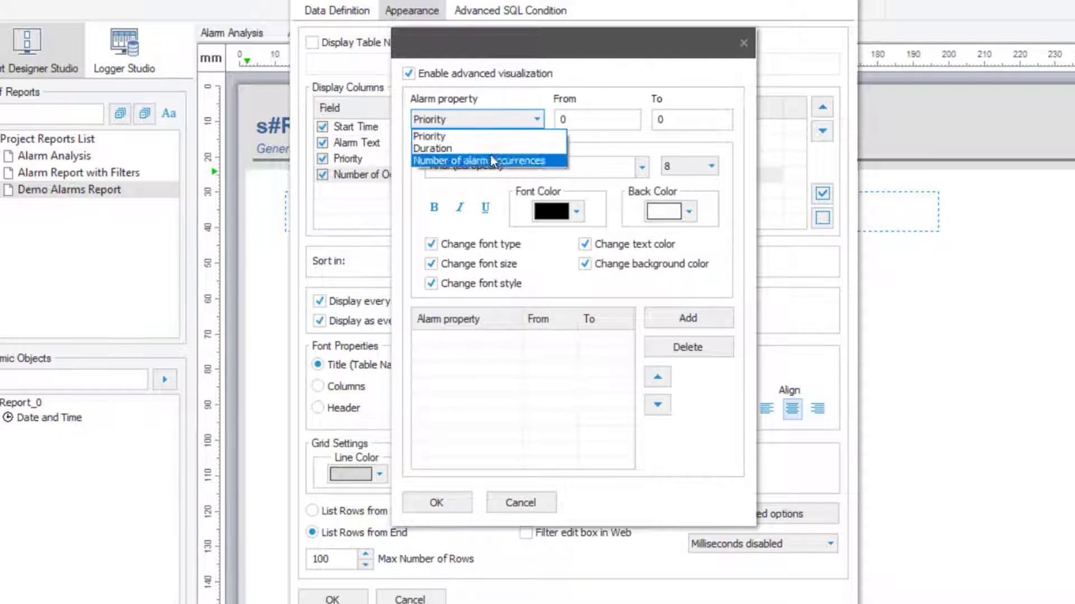
click(482, 160)
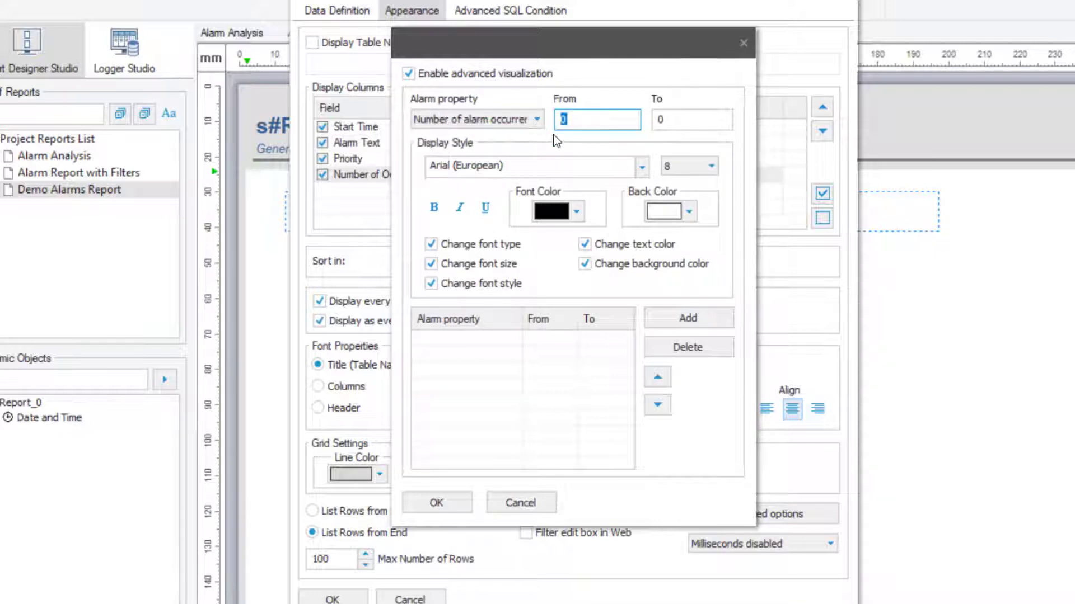
text(9999)
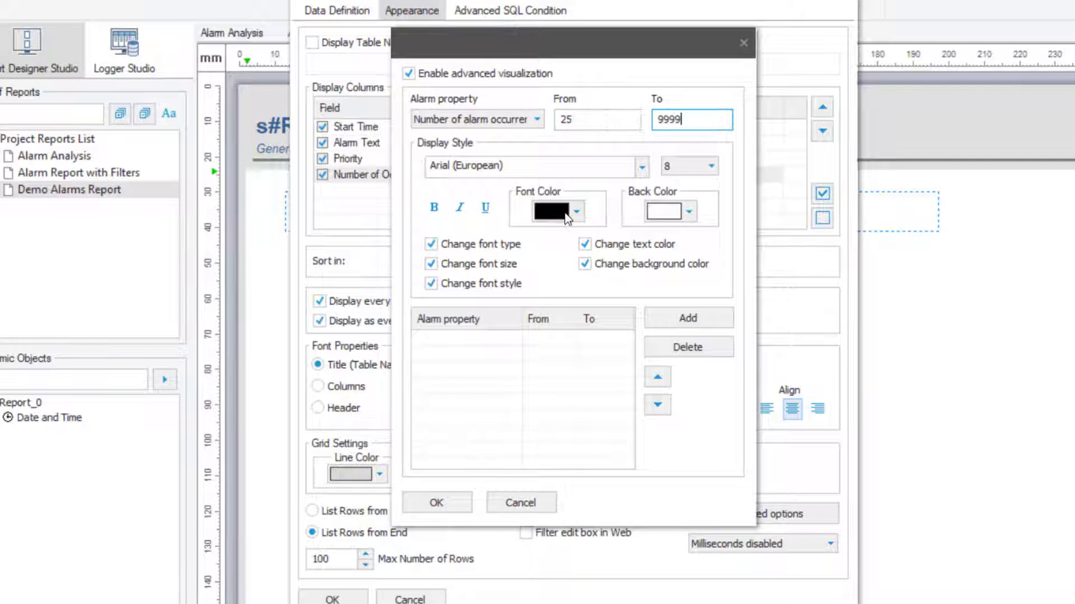
click(574, 211)
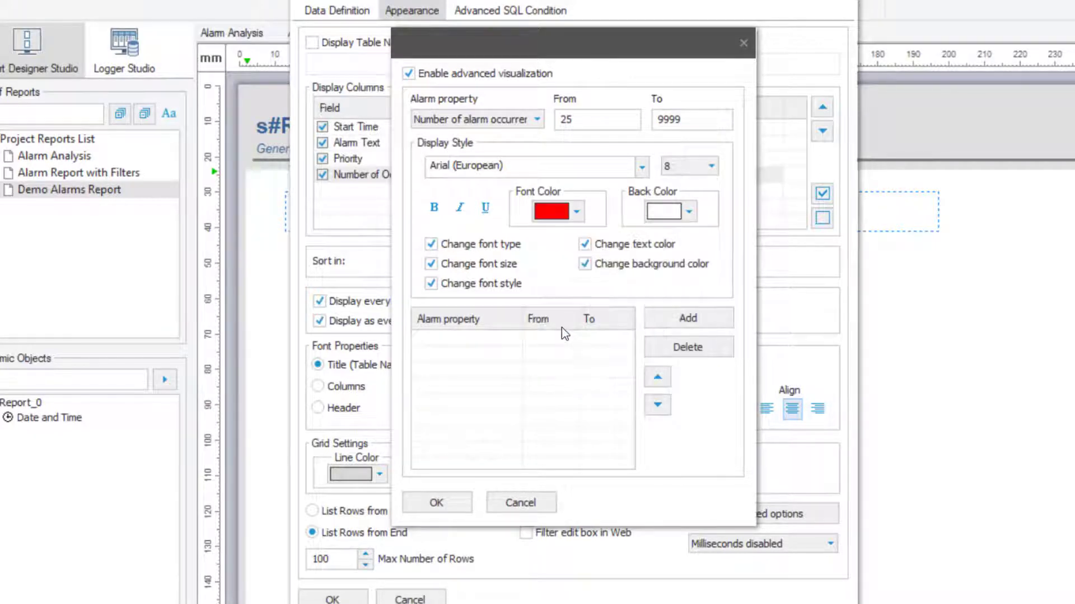
click(686, 316)
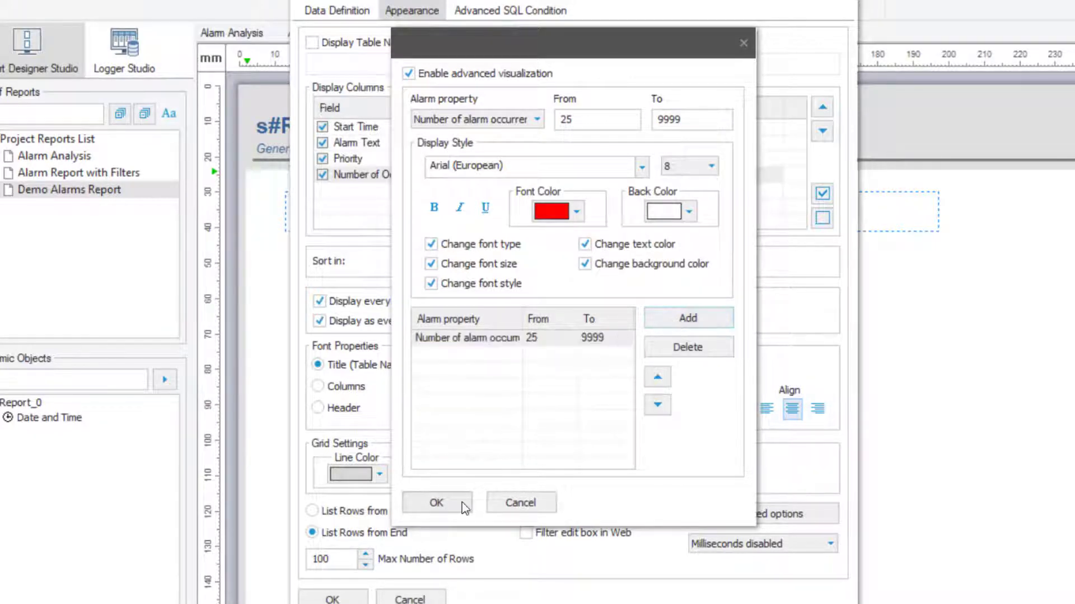
click(435, 502)
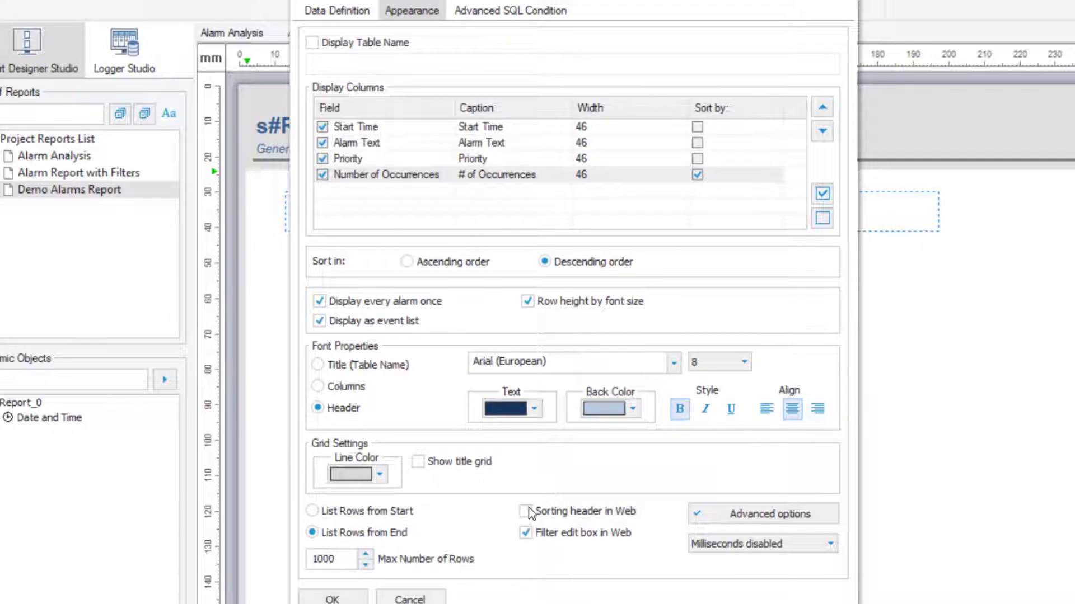
Name the table Reactor Alarms Summary and confirm the alarm table settings.
text(R)
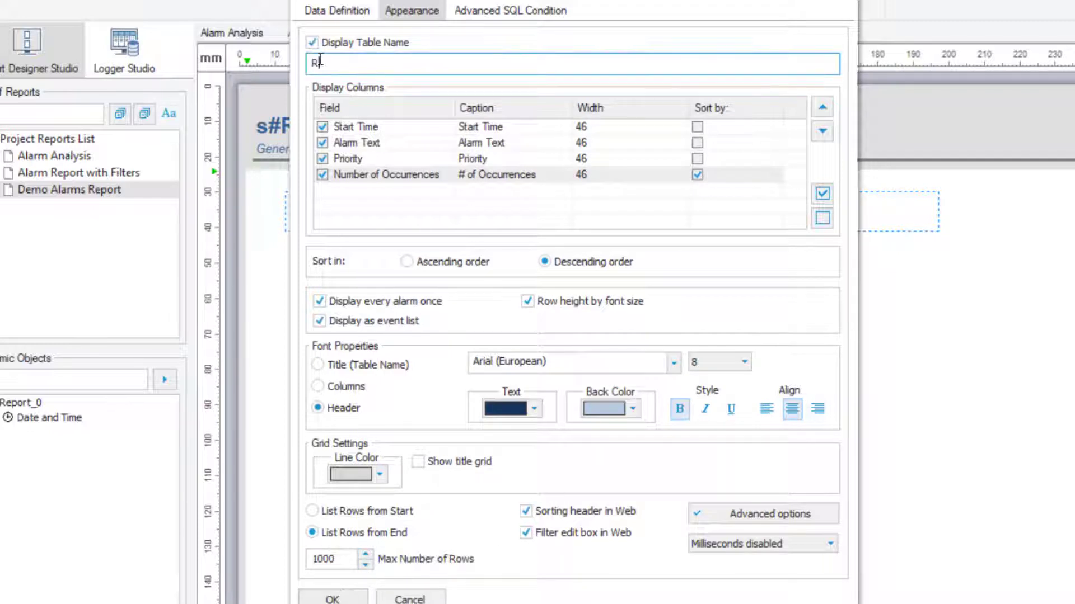
text(Reactor Alarms Summary)
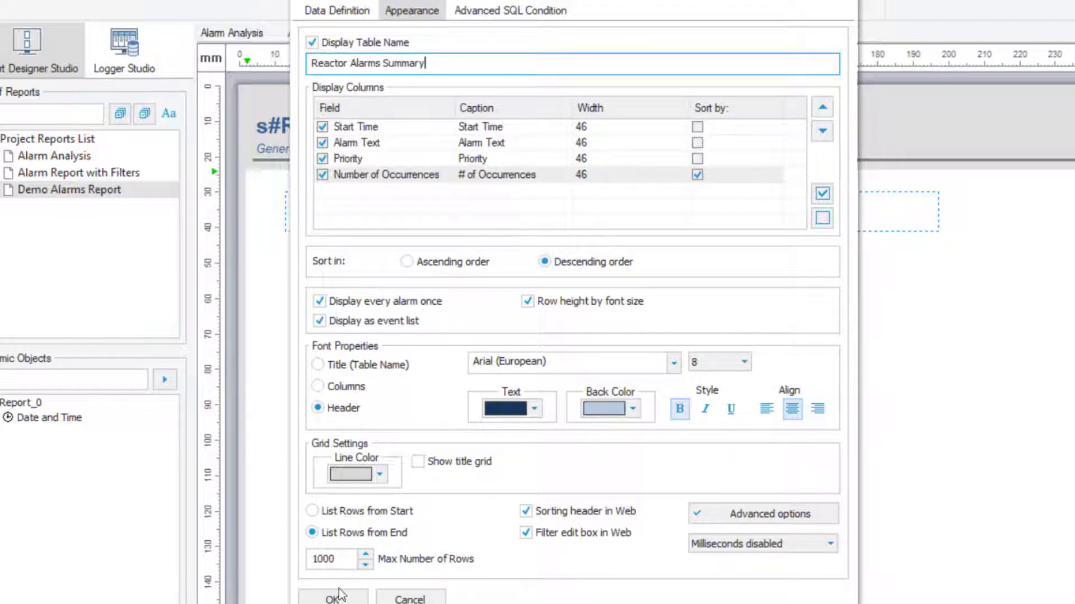
click(334, 600)
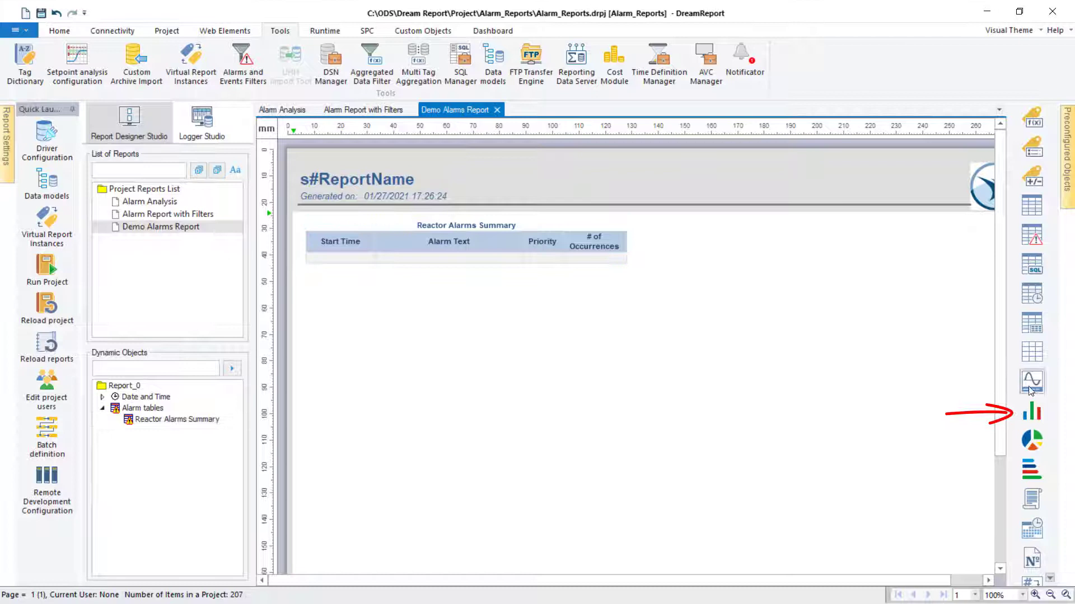
Draw a bar graph below the table in alarm mode plotting the count of short-duration alarms.
click(1031, 411)
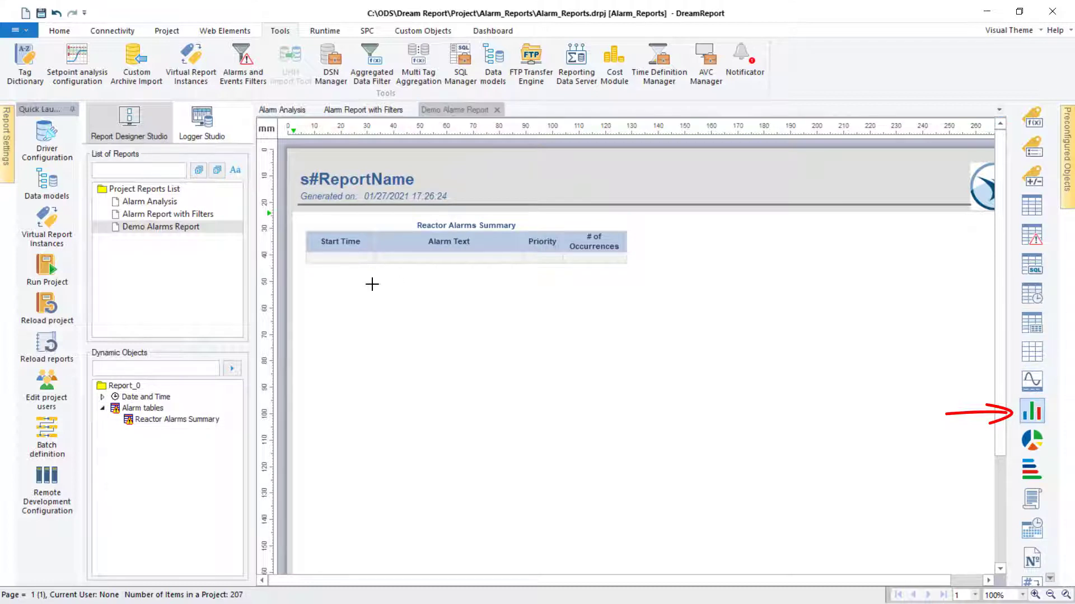
drag(372, 284, 930, 396)
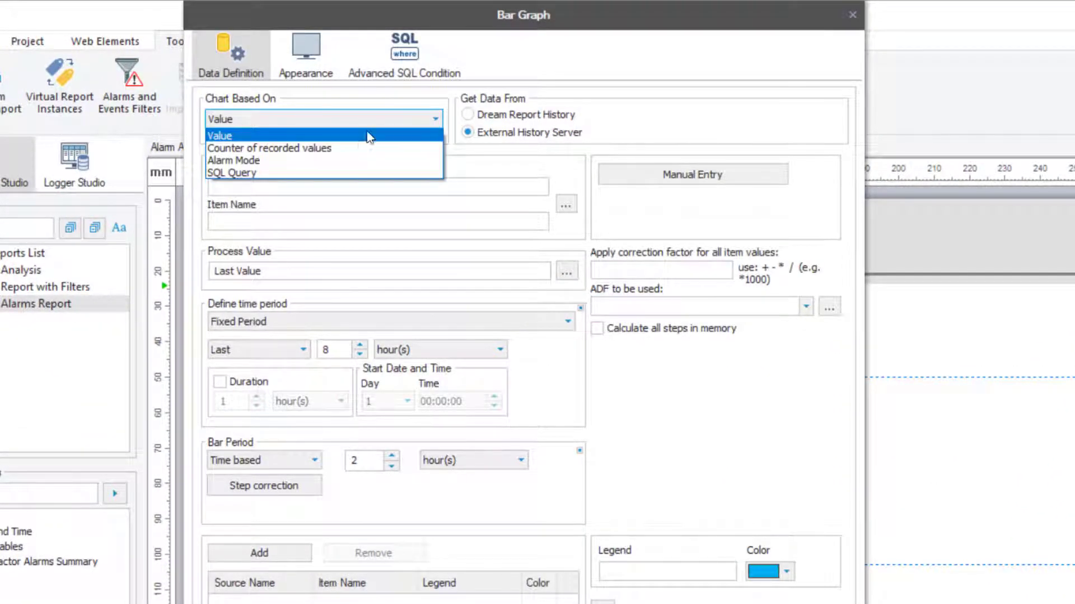
click(233, 160)
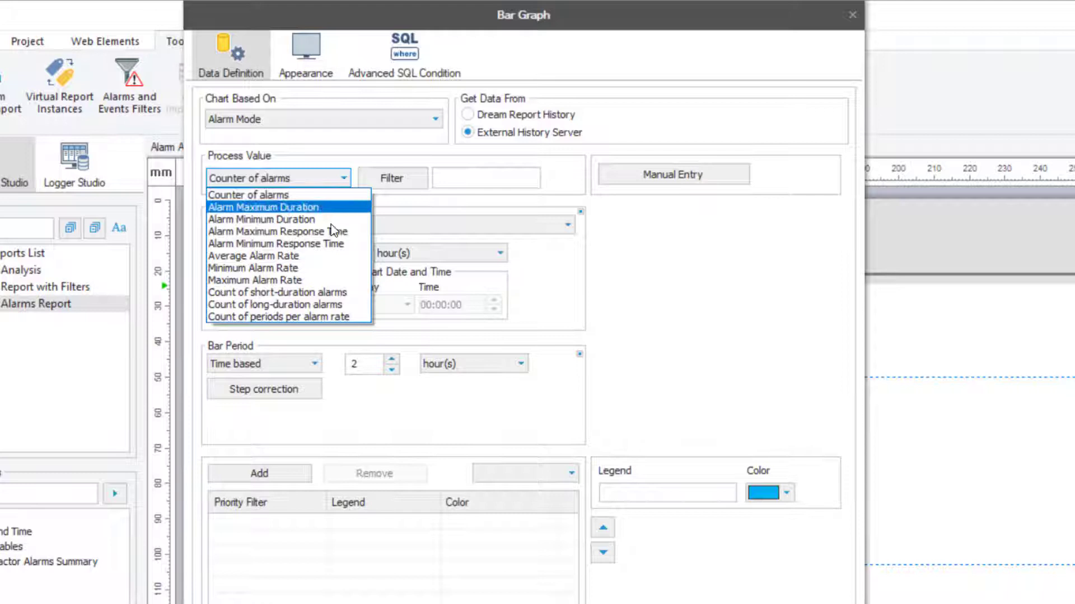
click(277, 291)
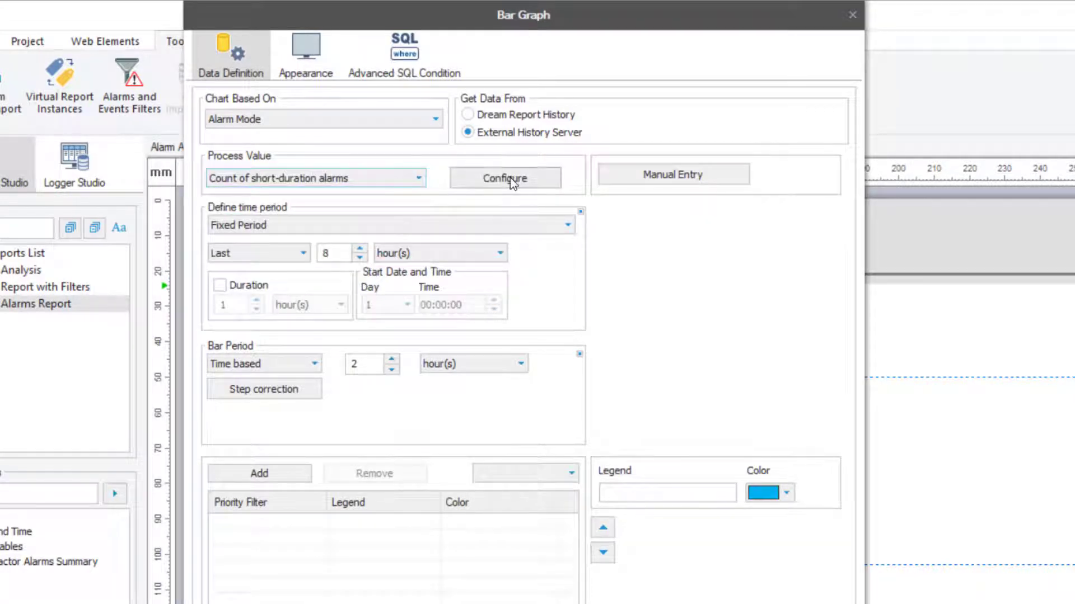
Configure the short-duration count with the Hi alarm filter and a 10-second maximum.
click(505, 178)
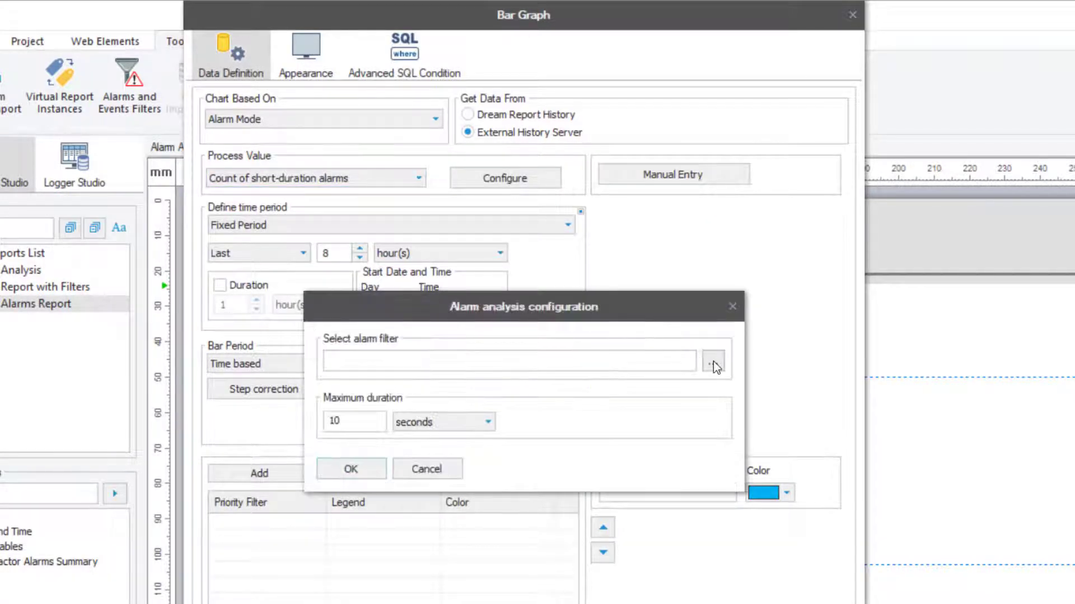
click(713, 362)
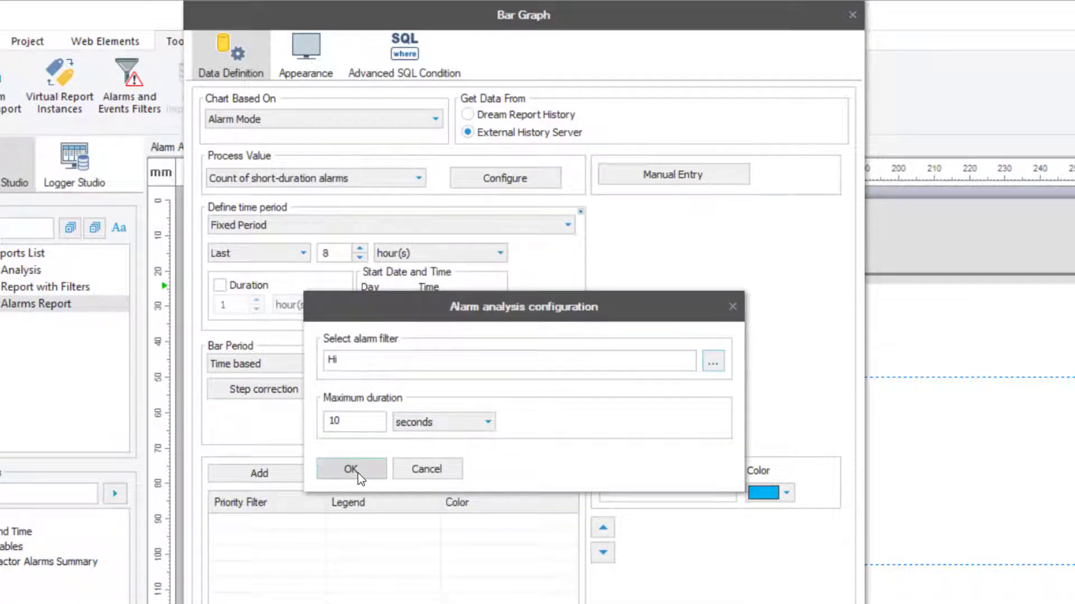
click(350, 469)
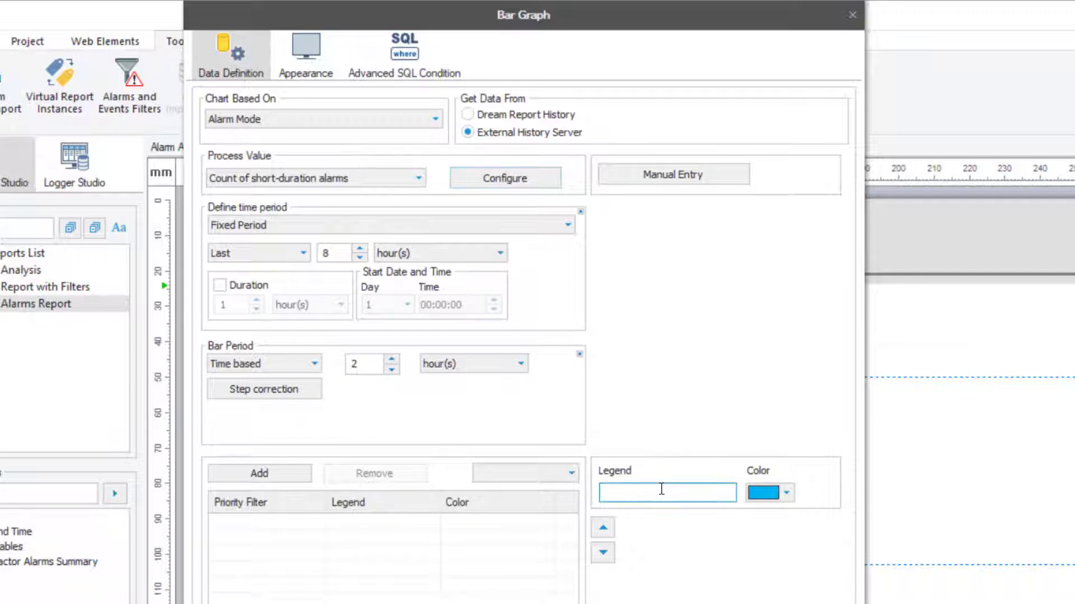
Add an hourly Short series for the short-duration alarm count.
text(Short)
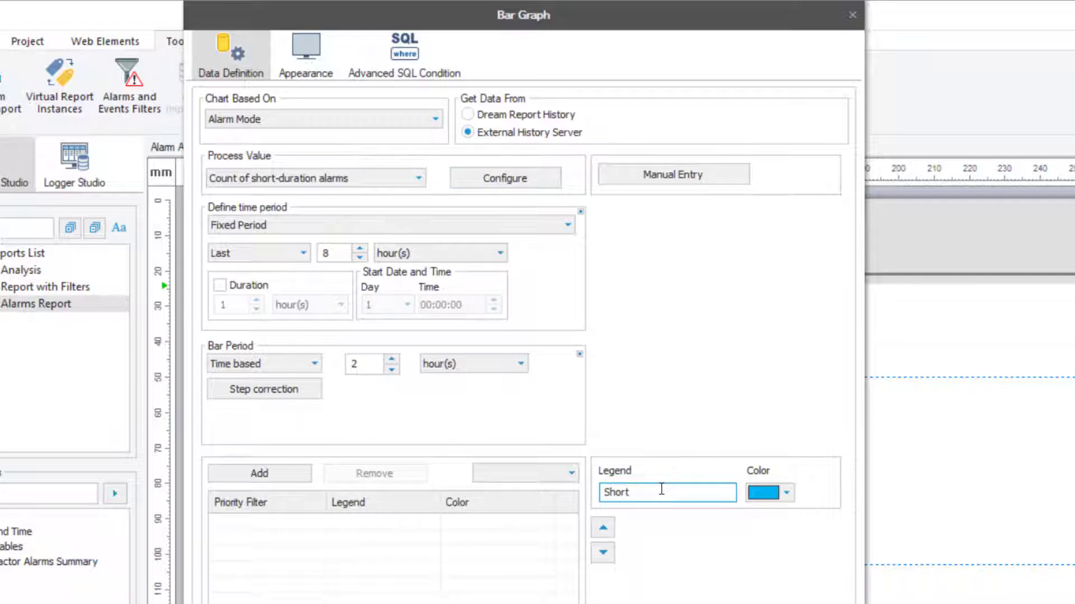
click(784, 493)
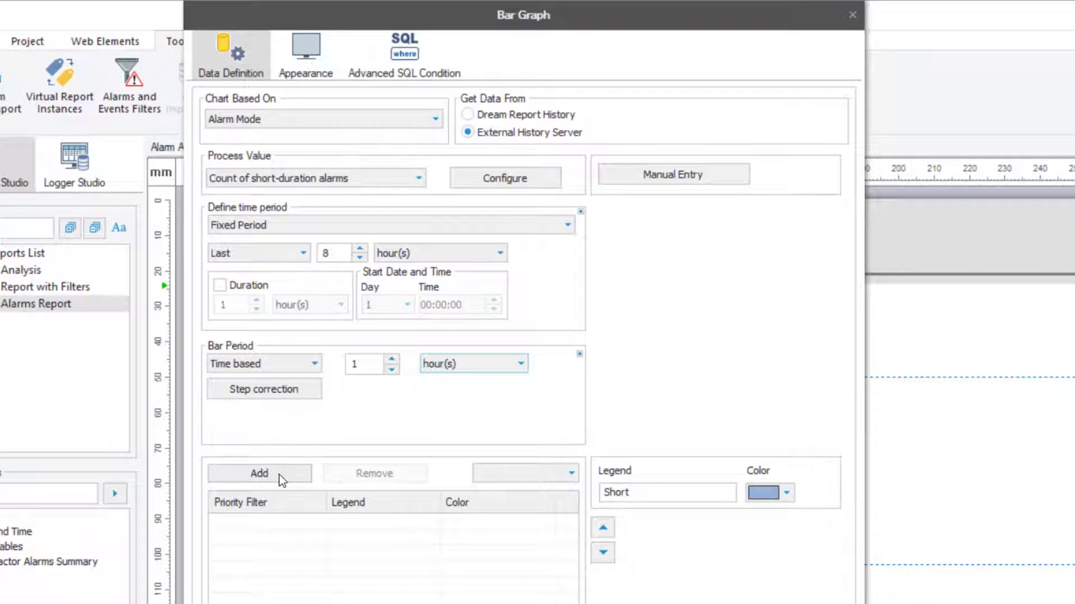
click(258, 473)
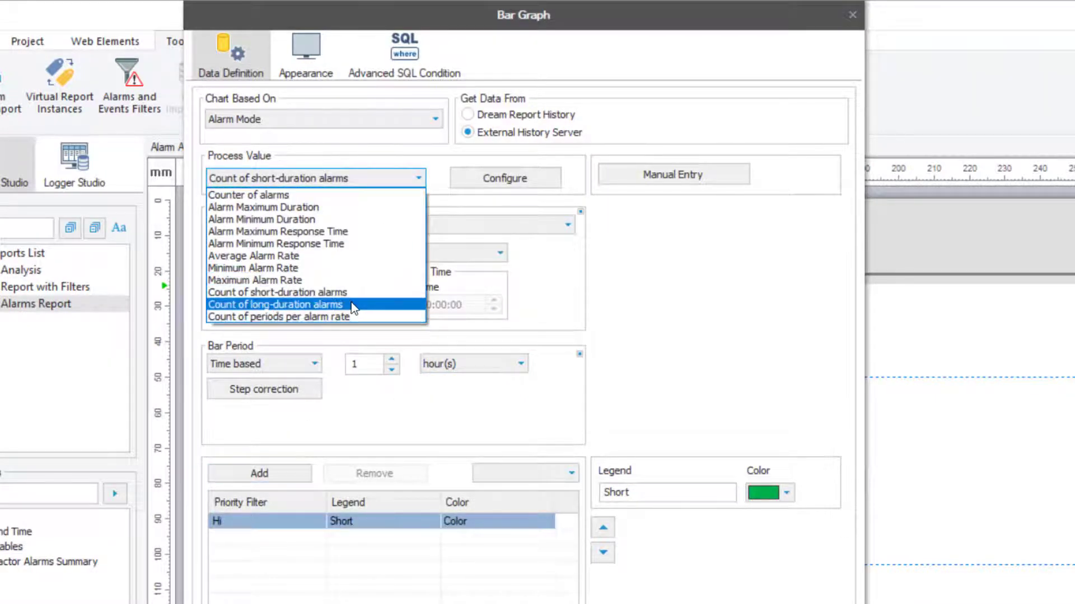
Add a Long series for the long-duration alarm count.
click(275, 304)
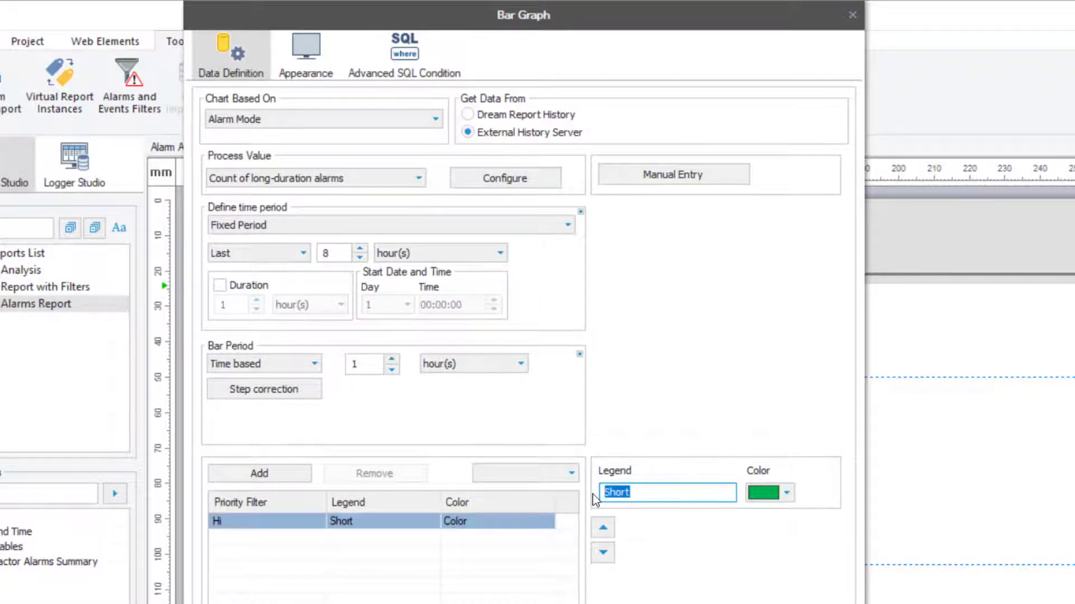
text(Long)
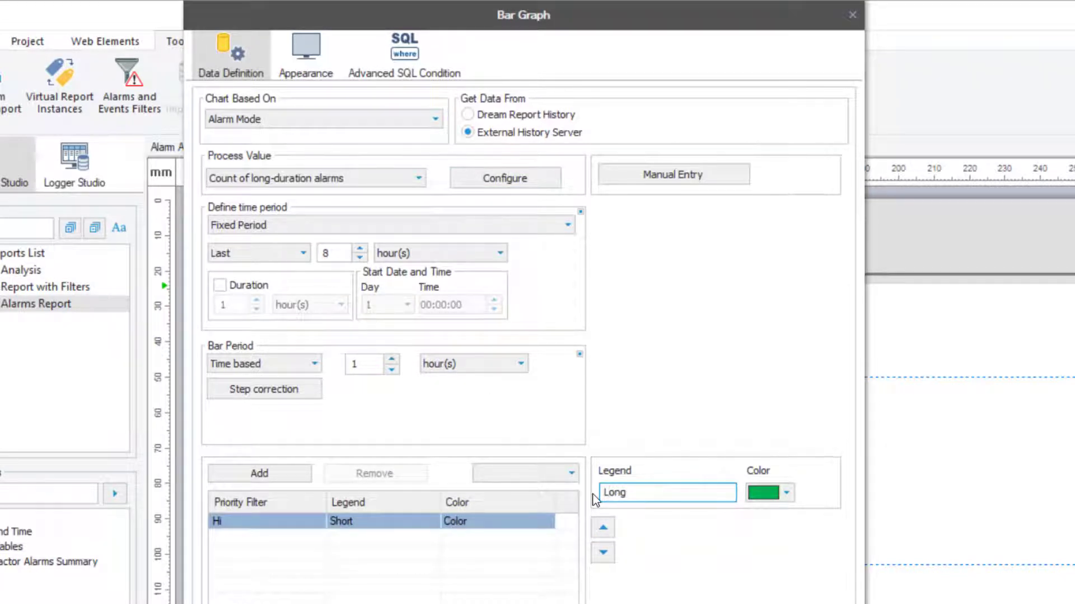
click(786, 492)
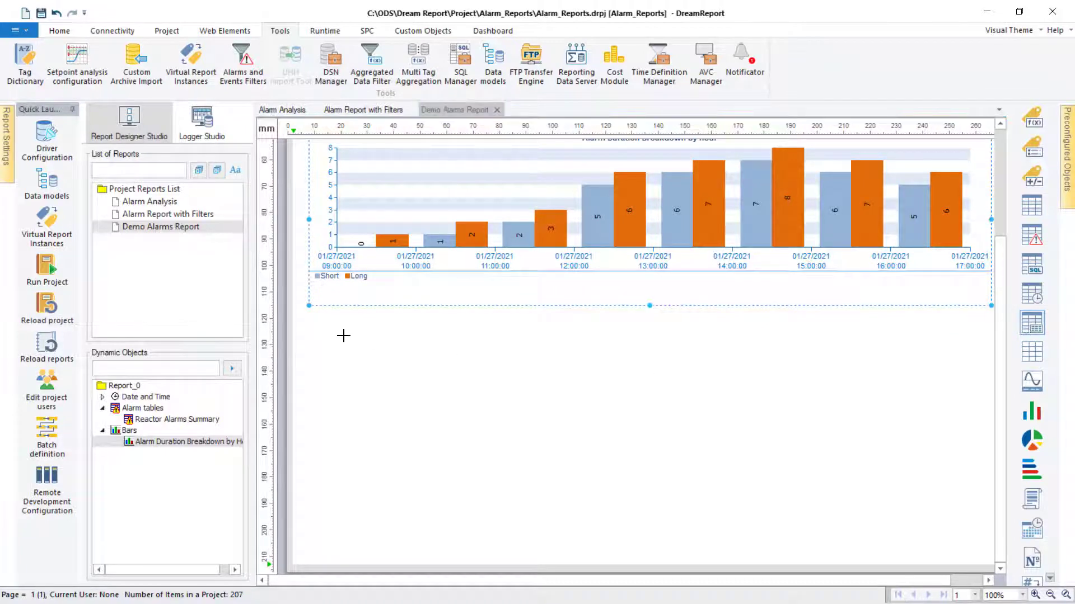
Draw a statistical table below the bar graph and add alarm counter and maximum response time functions.
drag(325, 334, 819, 472)
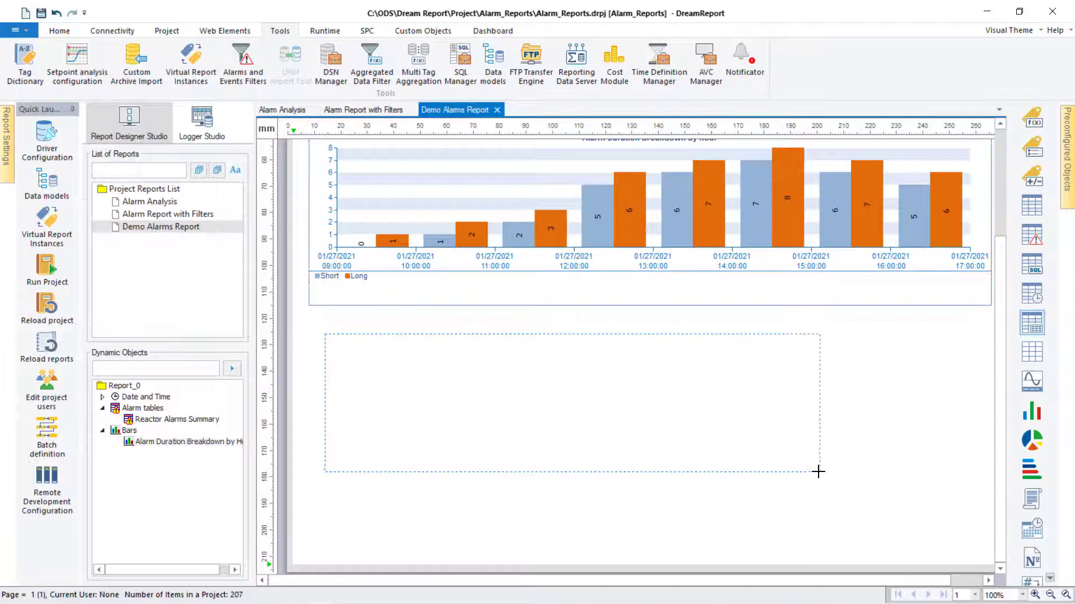
drag(818, 471, 787, 514)
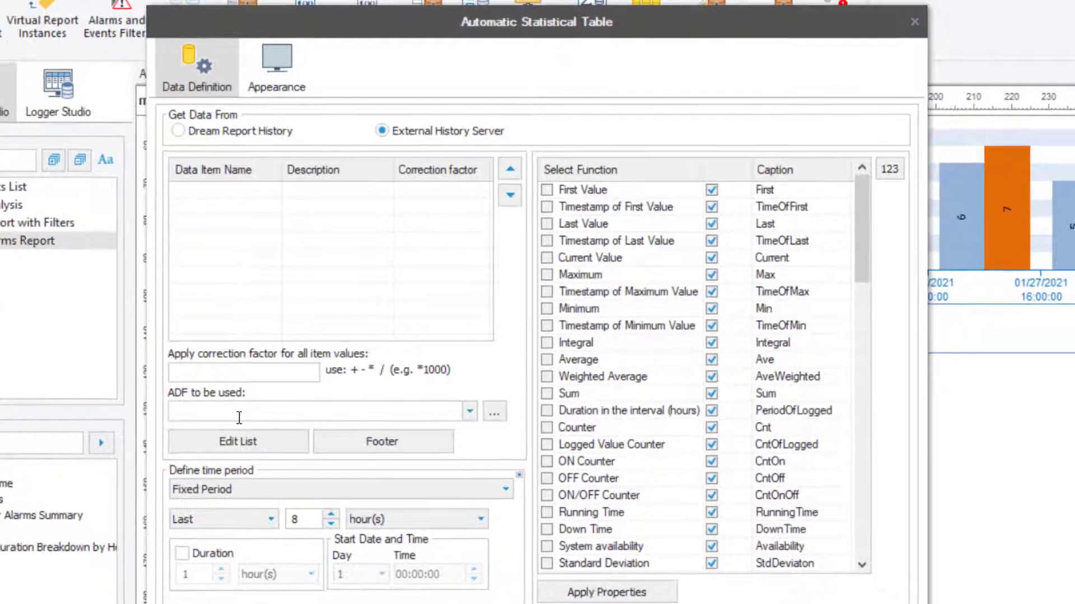
click(237, 441)
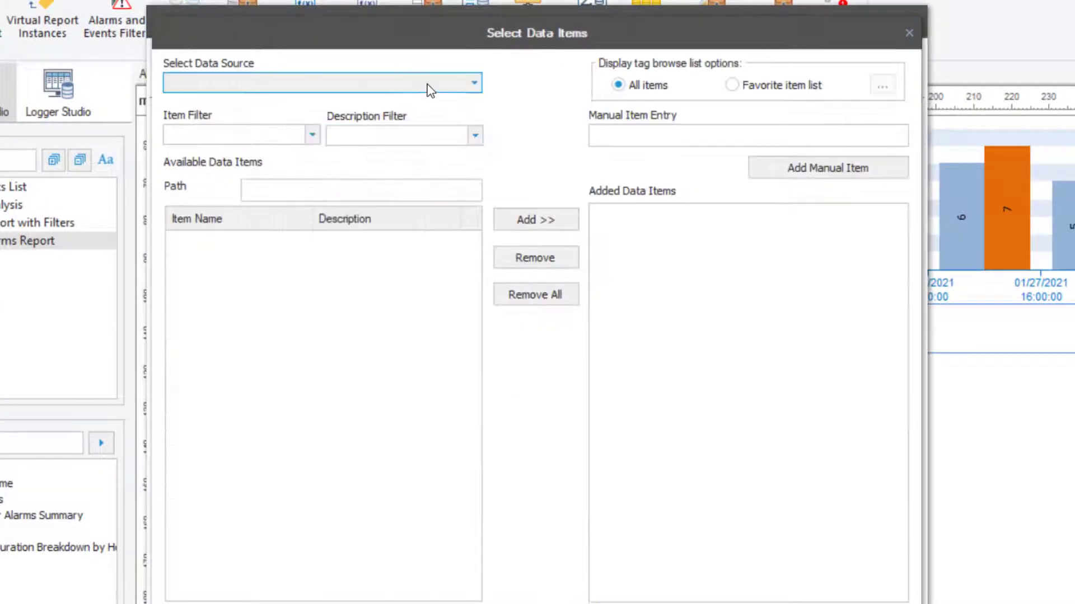
click(319, 83)
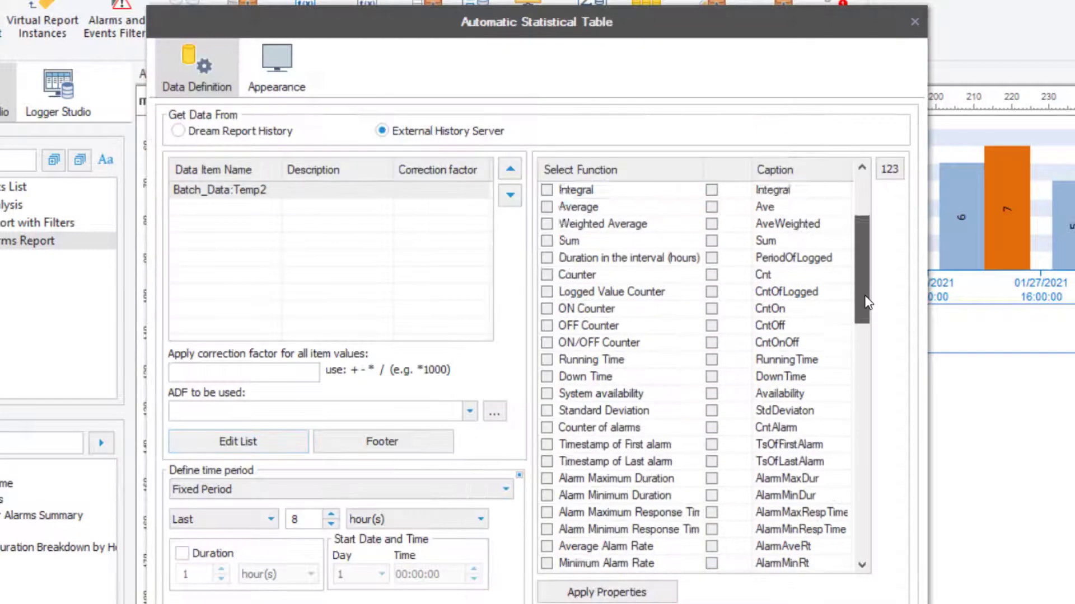
scroll(down, 3)
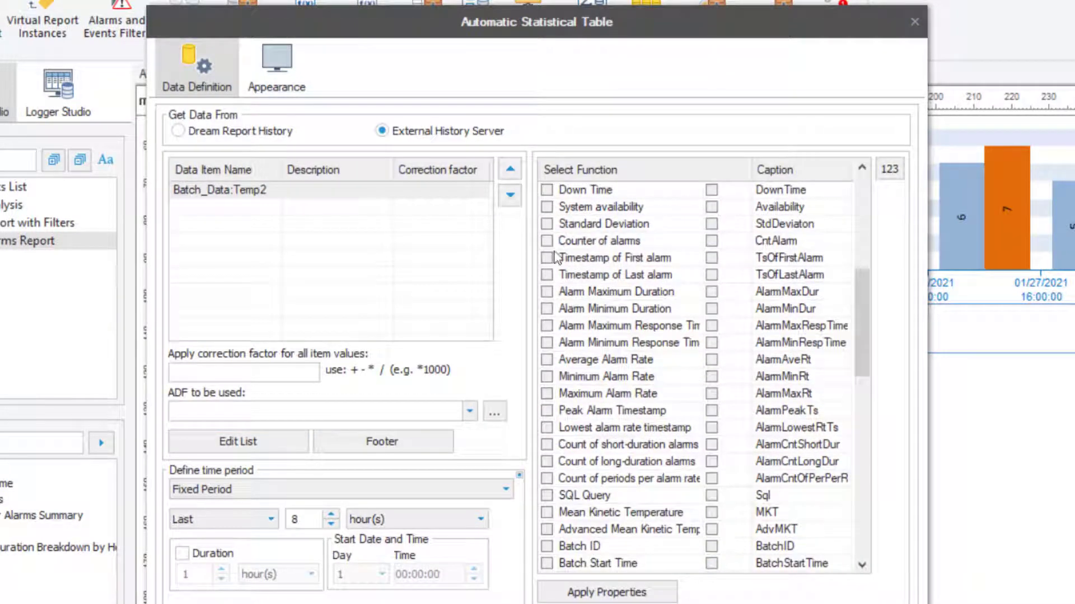
click(546, 326)
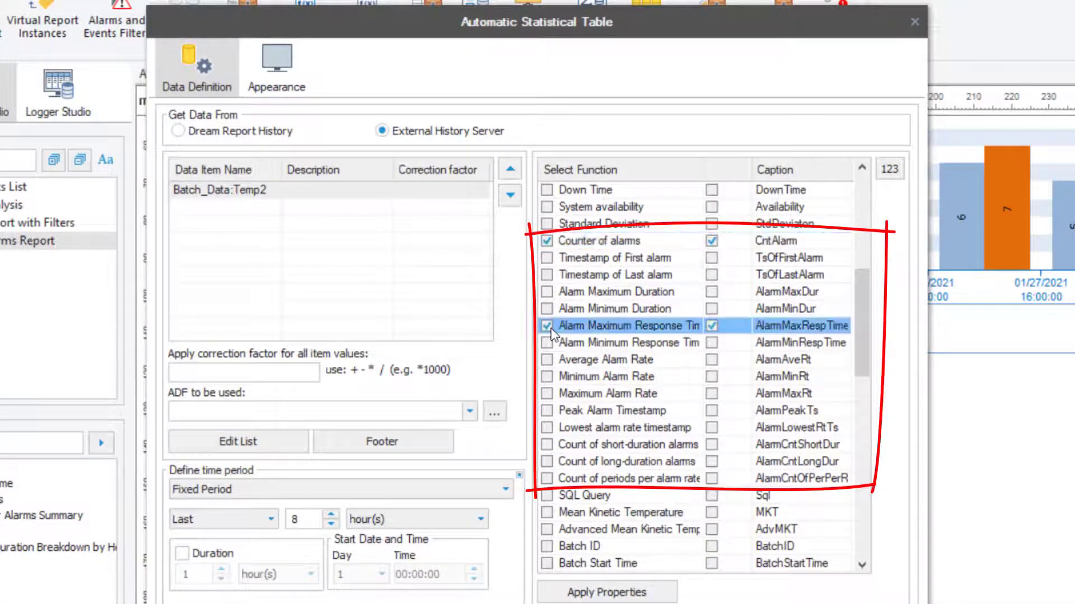
click(547, 291)
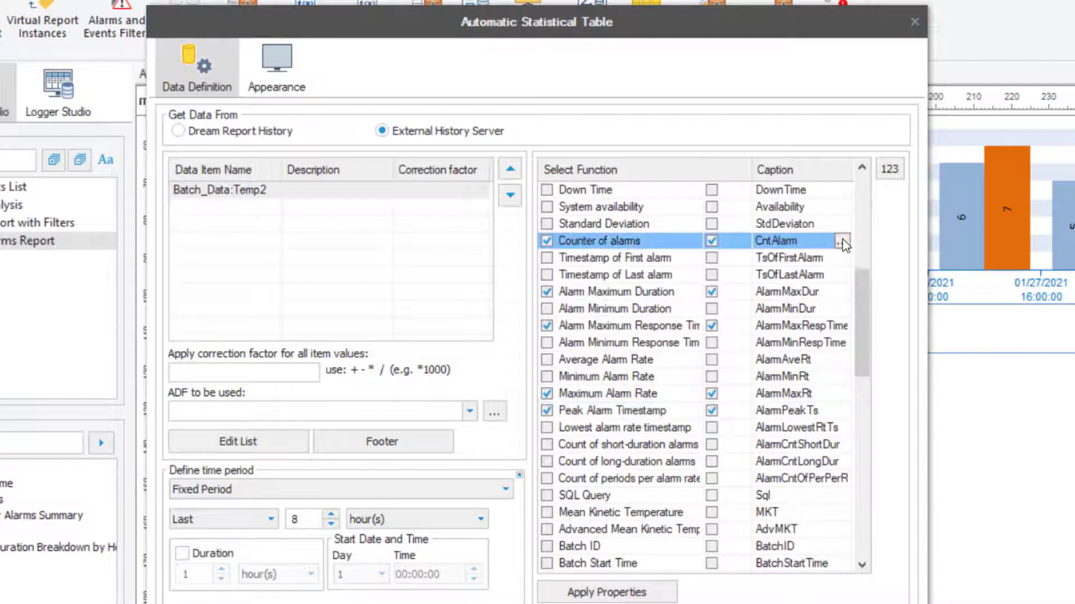
Name the counter # Alarms with the Conveyor filter and no decimals, and confirm the maximum duration function.
click(842, 241)
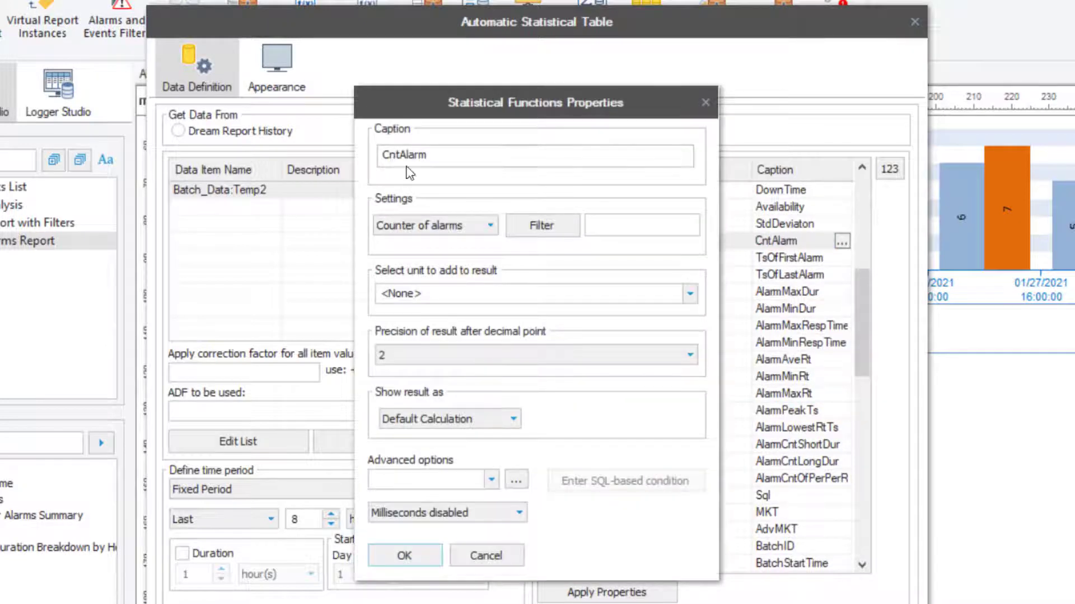
text(# Alarms)
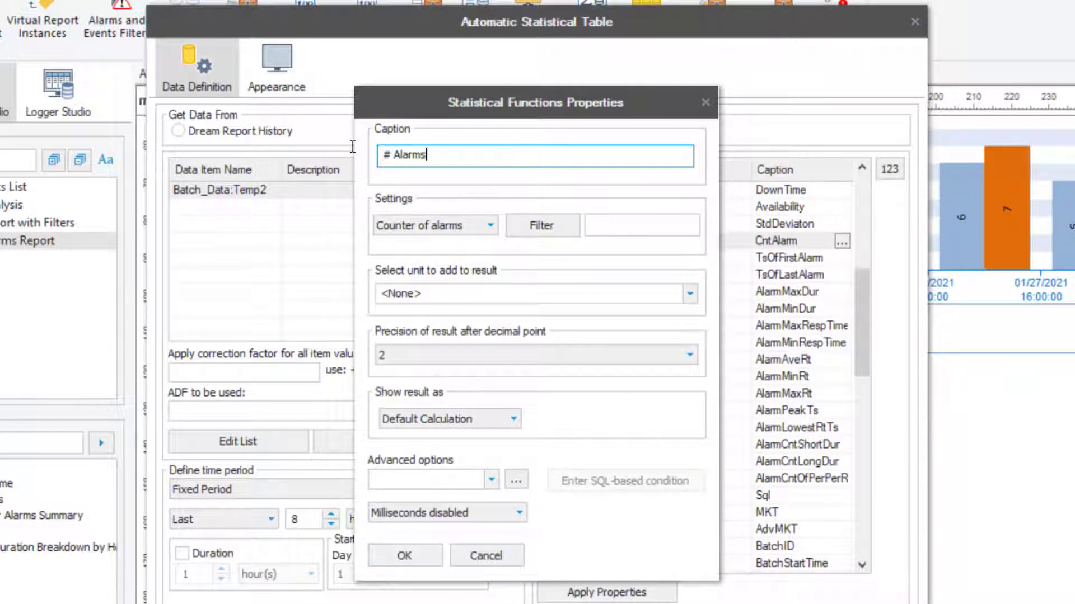
click(539, 225)
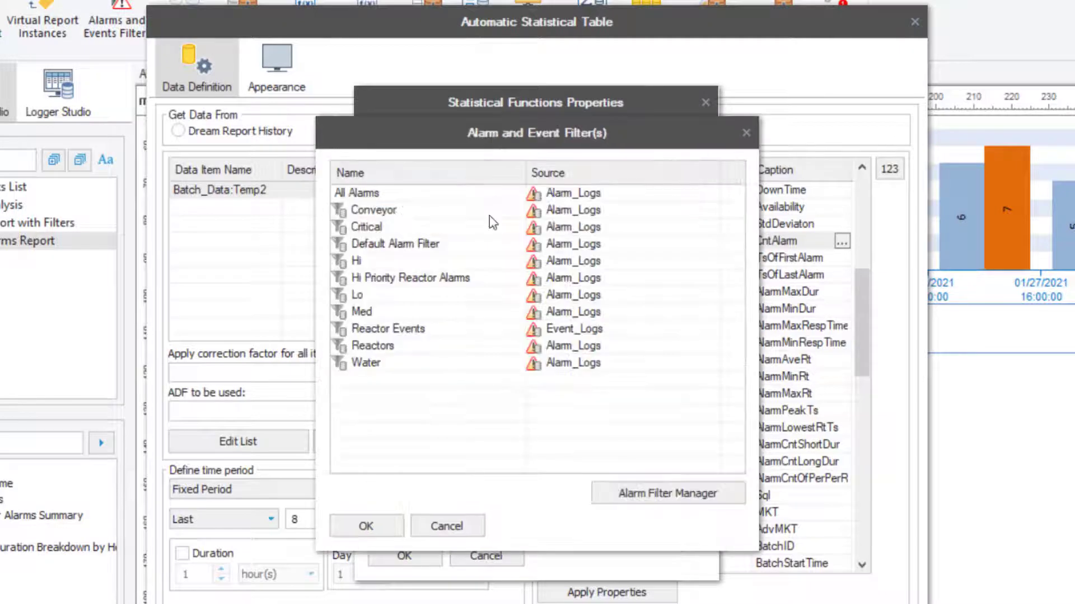
click(365, 526)
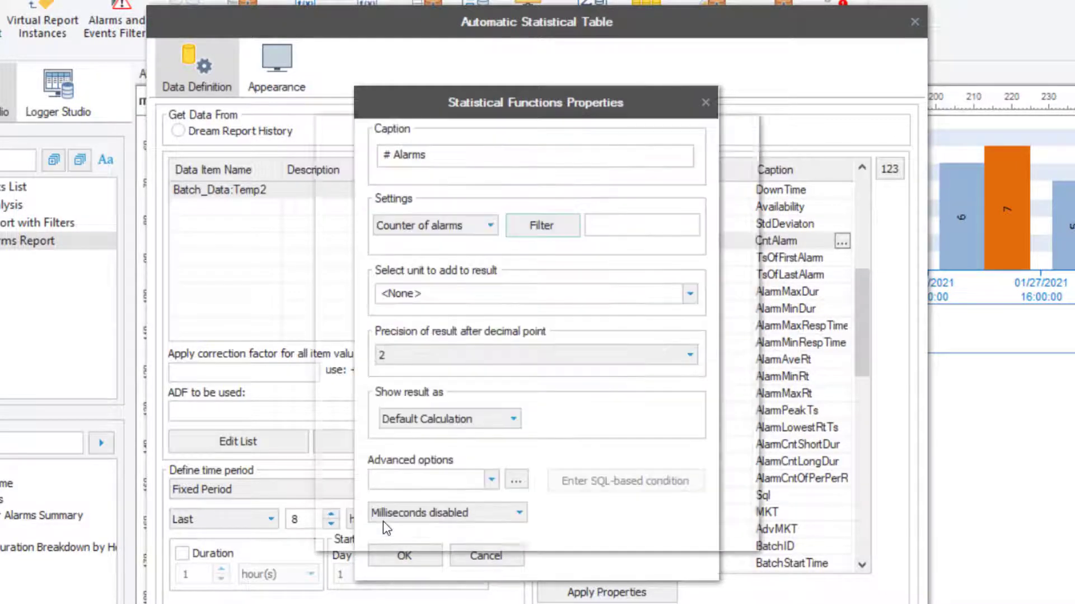
click(689, 355)
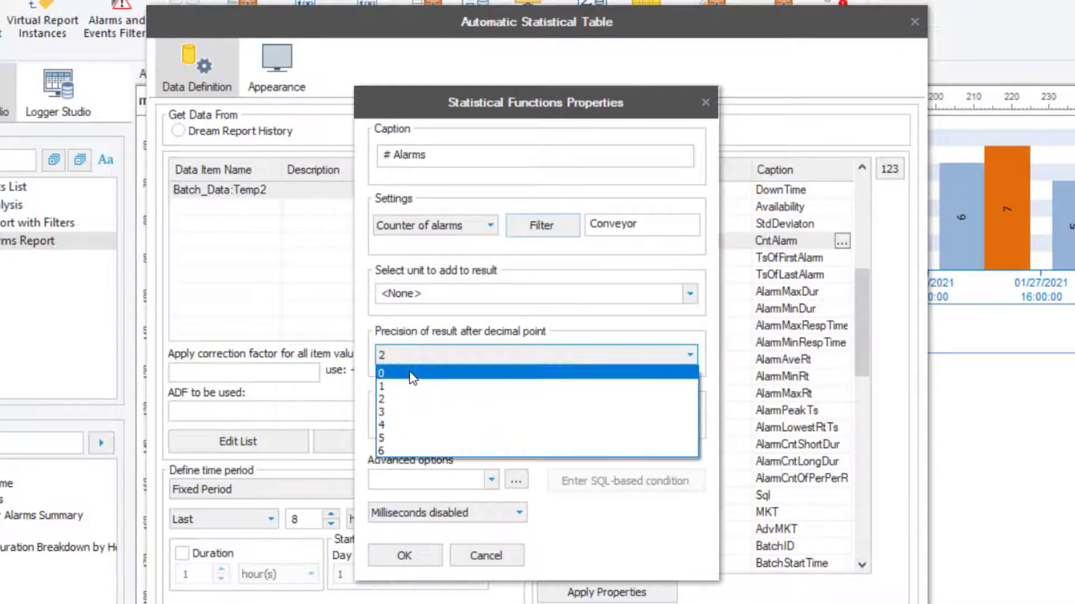
click(382, 371)
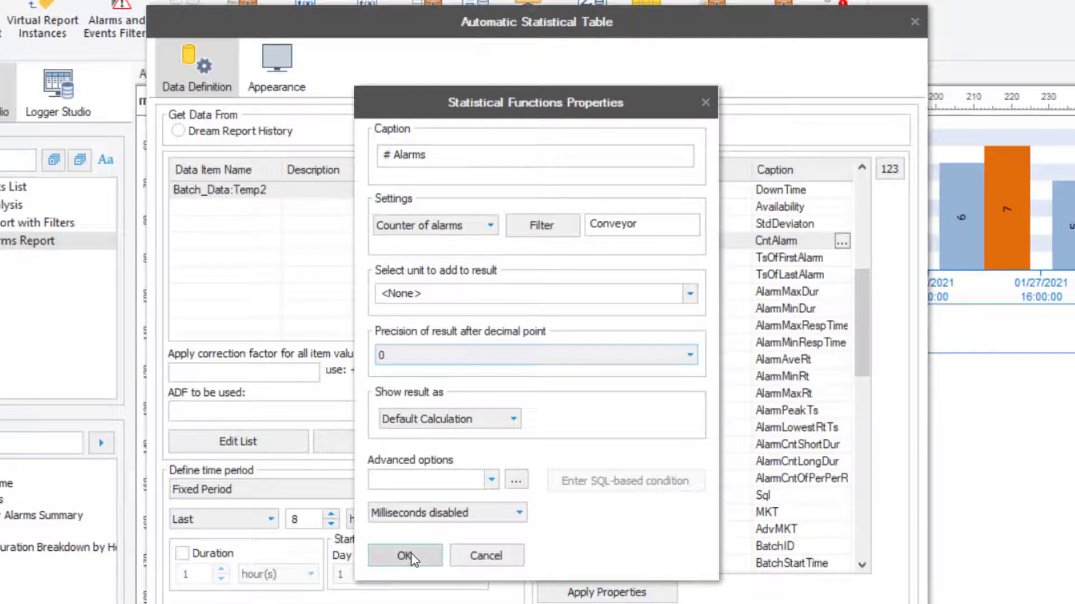
click(404, 555)
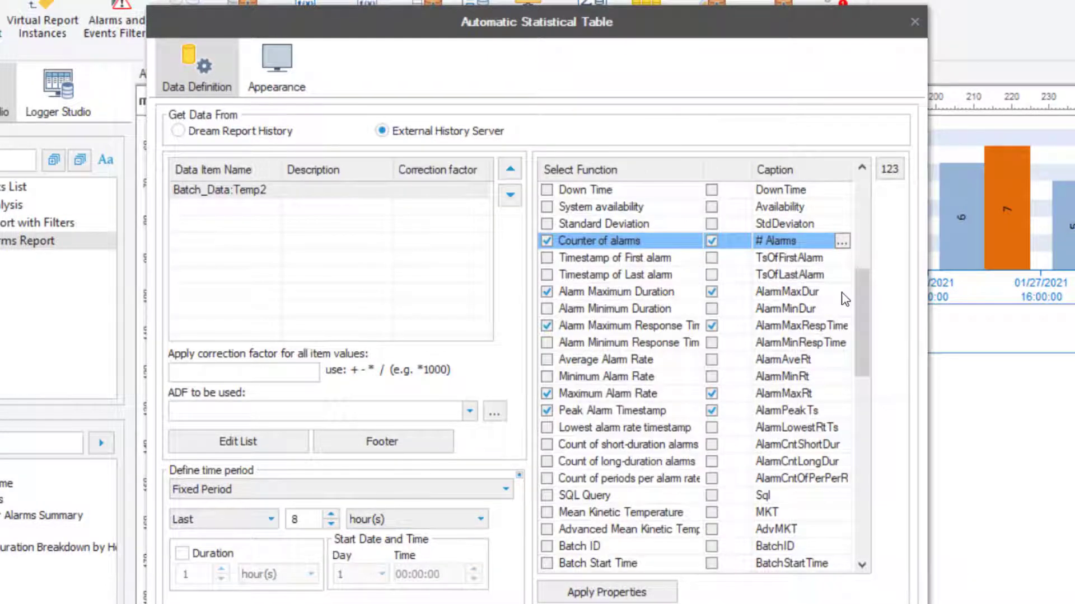
click(842, 291)
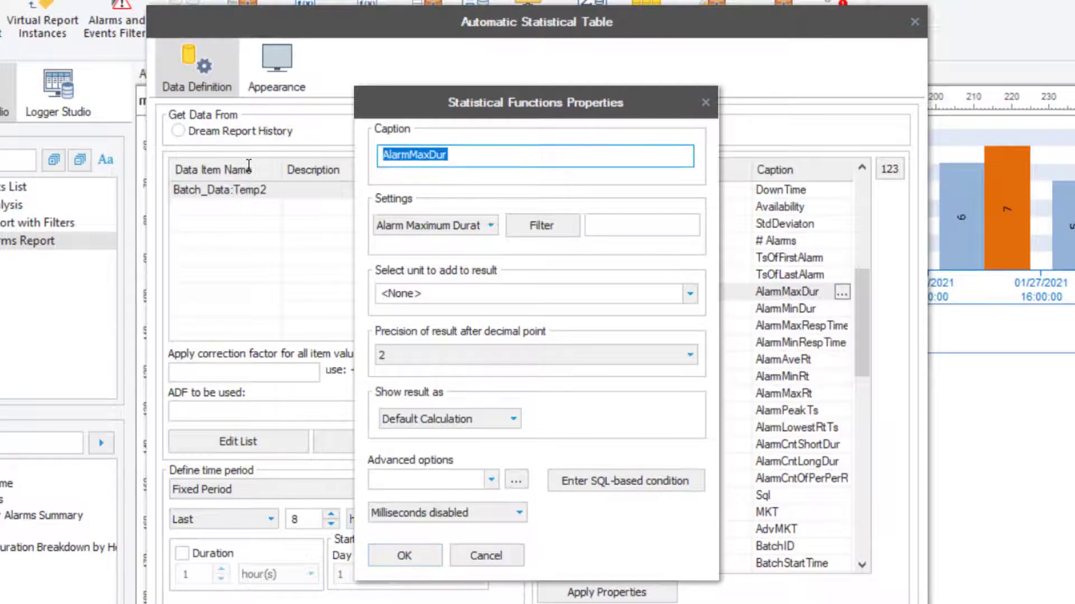
click(404, 556)
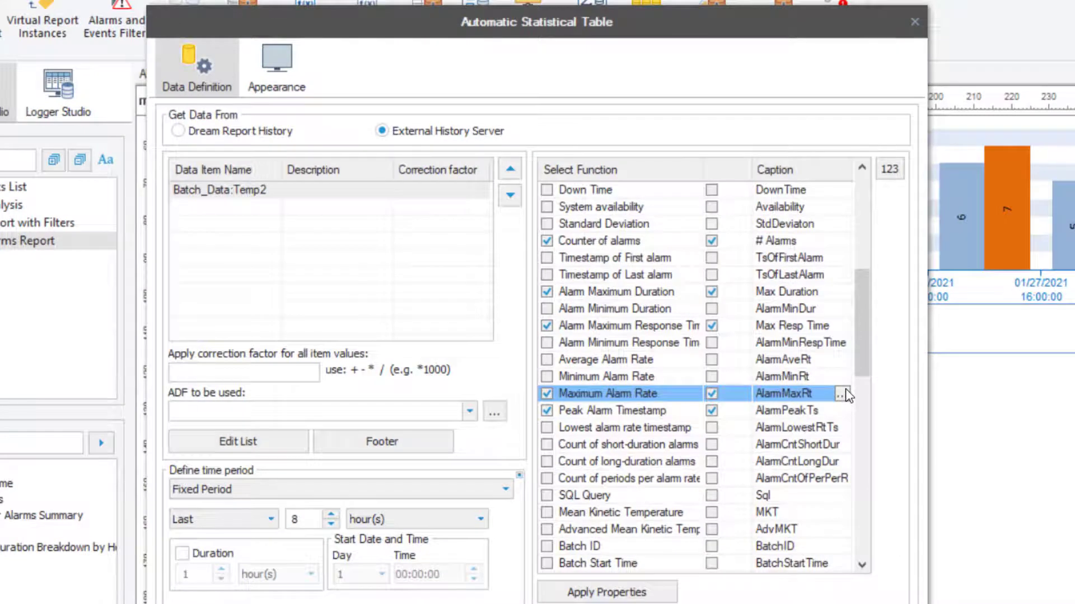
Name the rate function Peak Alarm Rate (over 10 mins) with a 10-minute step and the Conveyor filter.
click(842, 394)
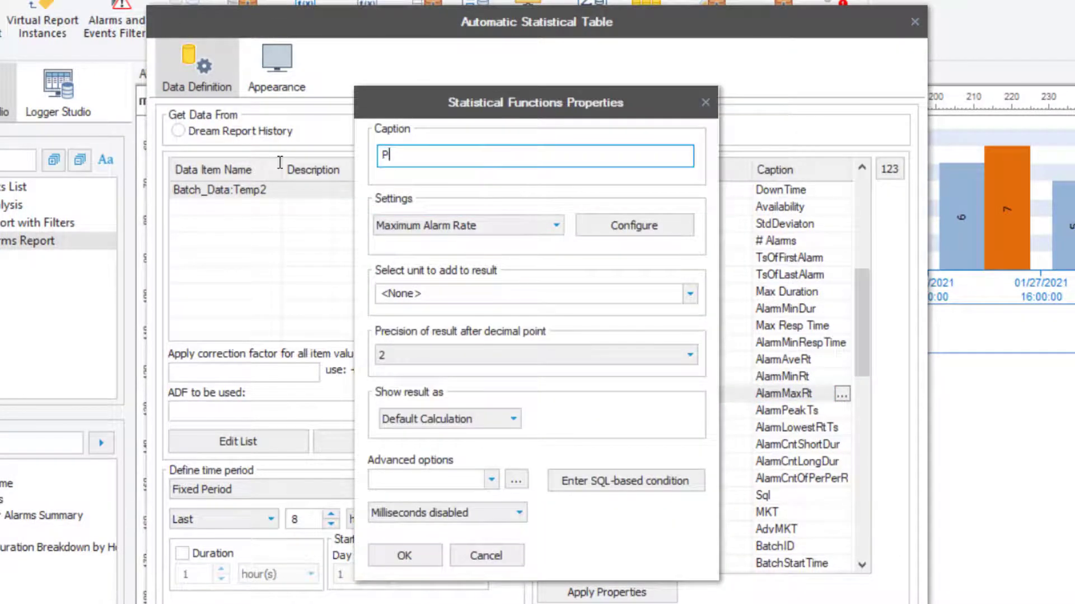
text(Peak Alarm Rate (over 10 mins))
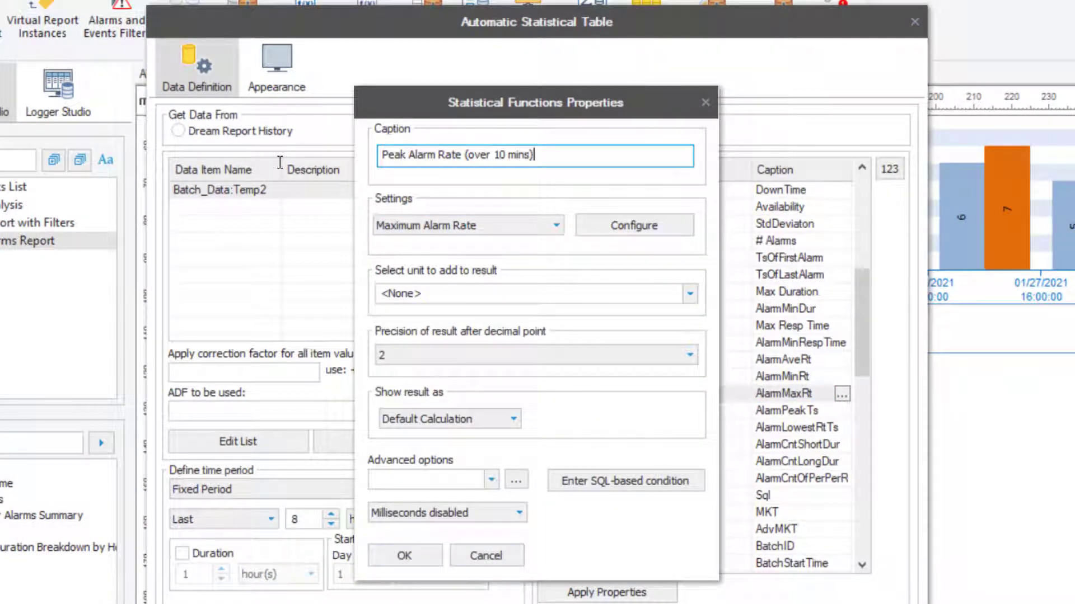
click(633, 225)
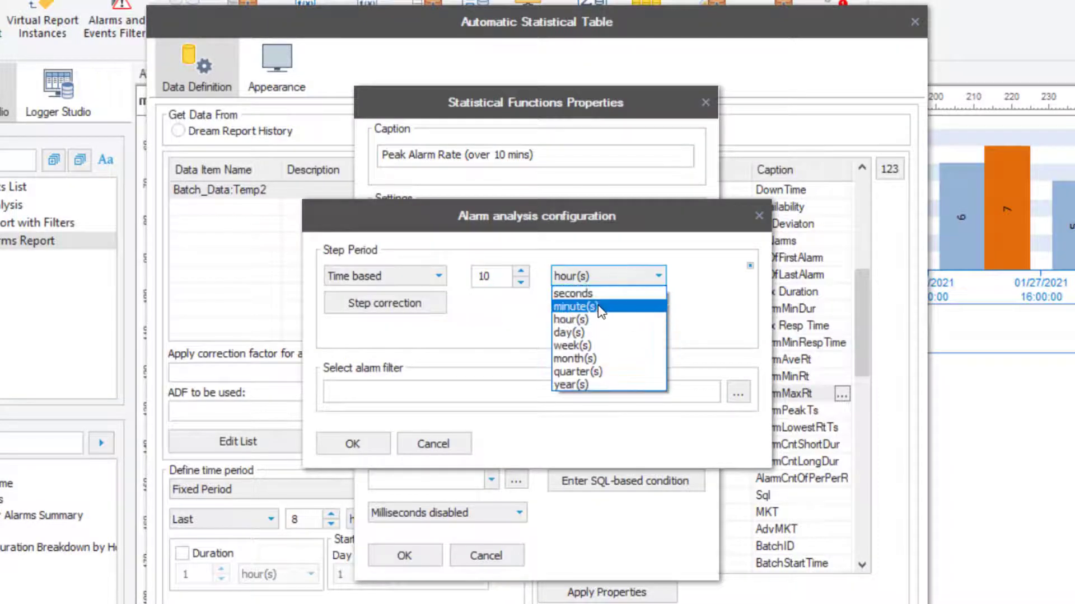
click(581, 306)
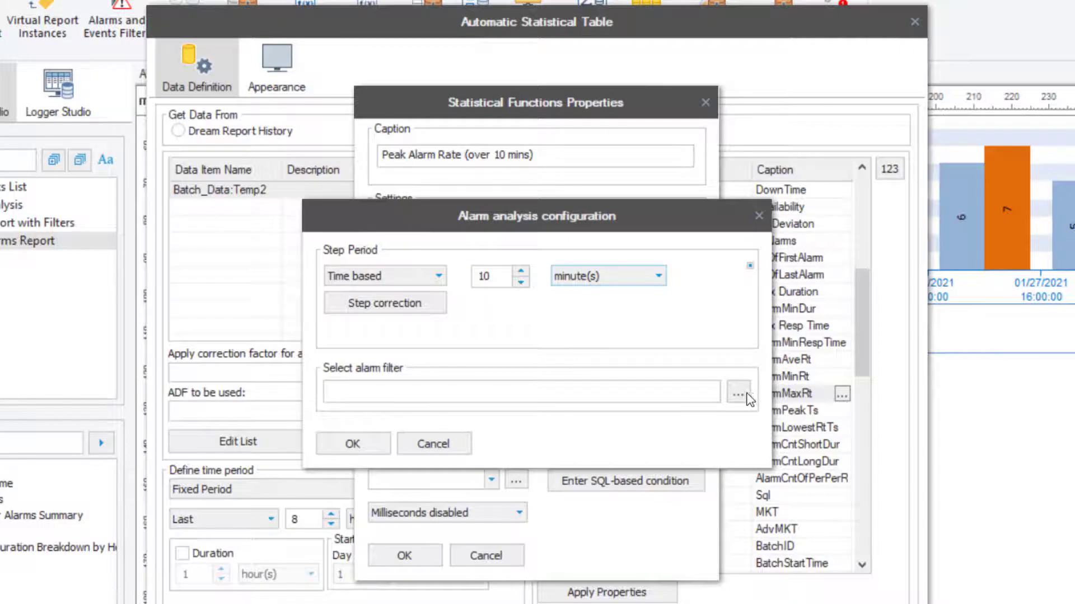
click(739, 395)
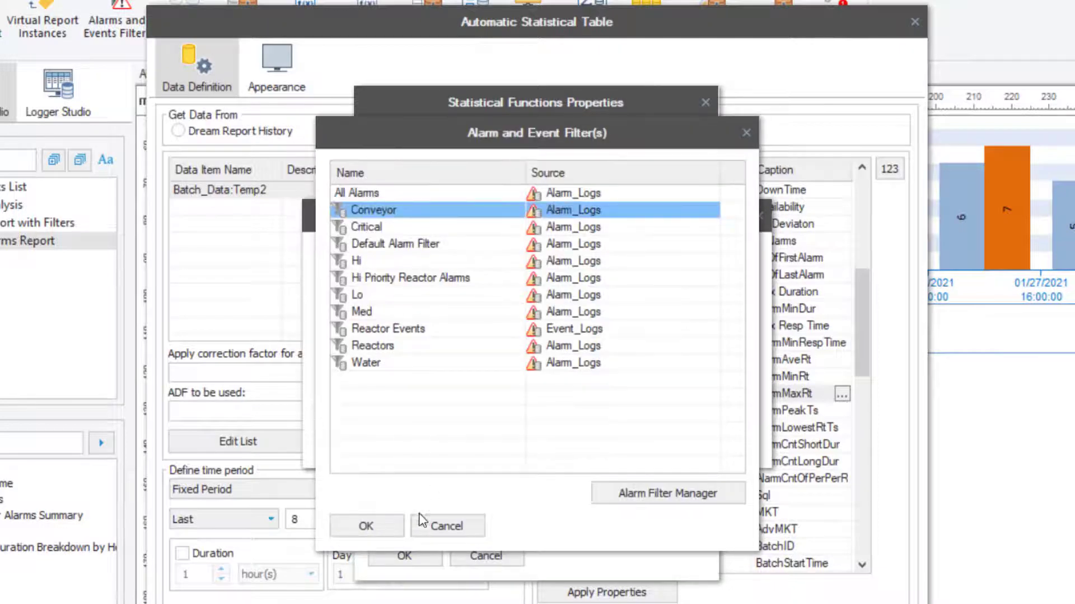
click(365, 526)
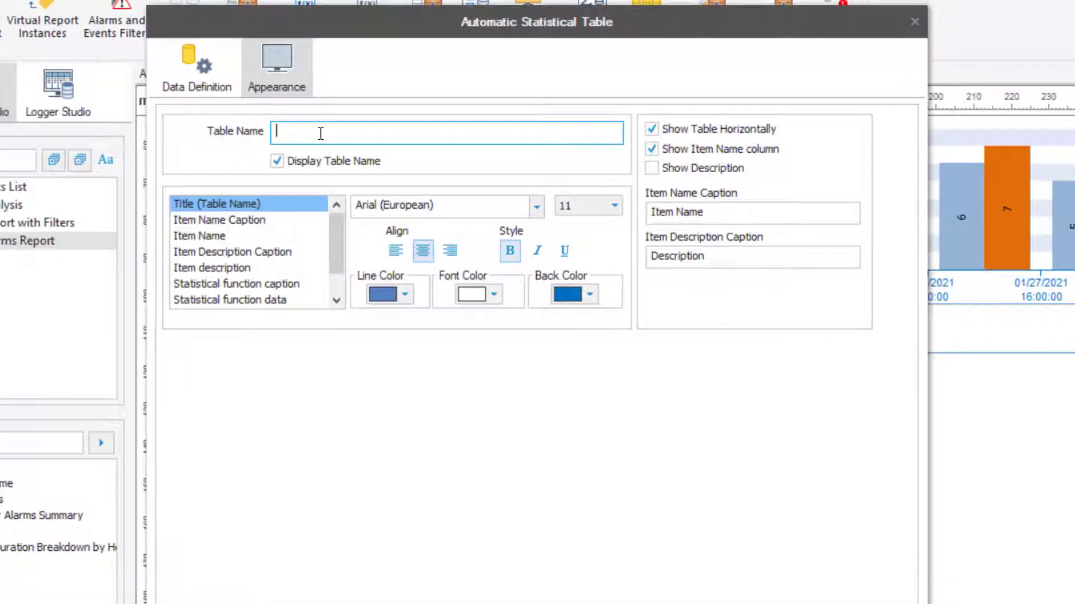
Name the metrics table Conveyour Alarm Metrics - Last 8 Hours.
text(Conveyour Alarm Metrics - Last)
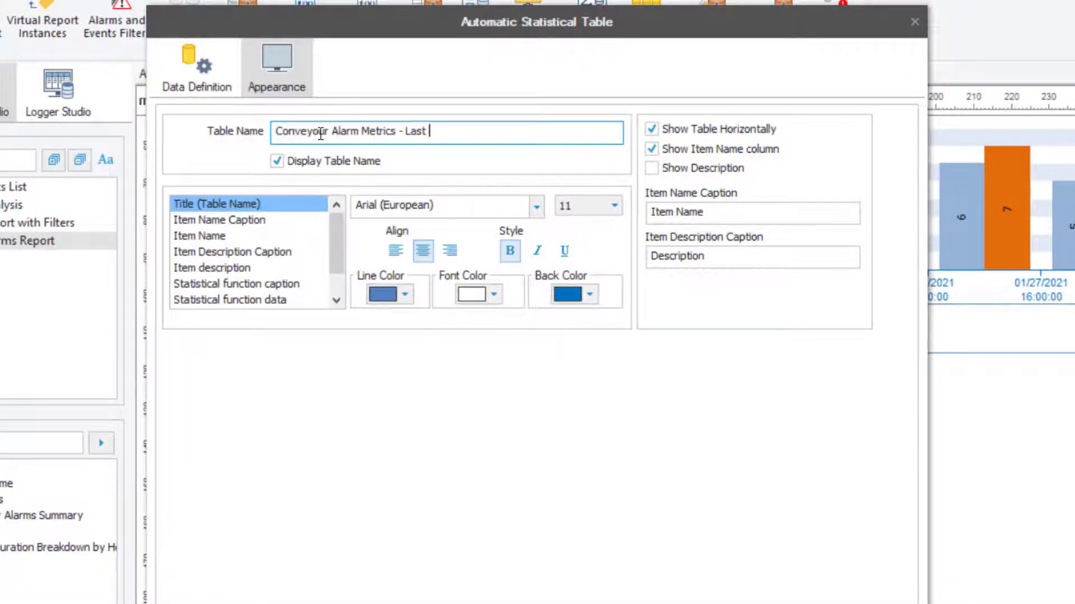
text(8 Hours)
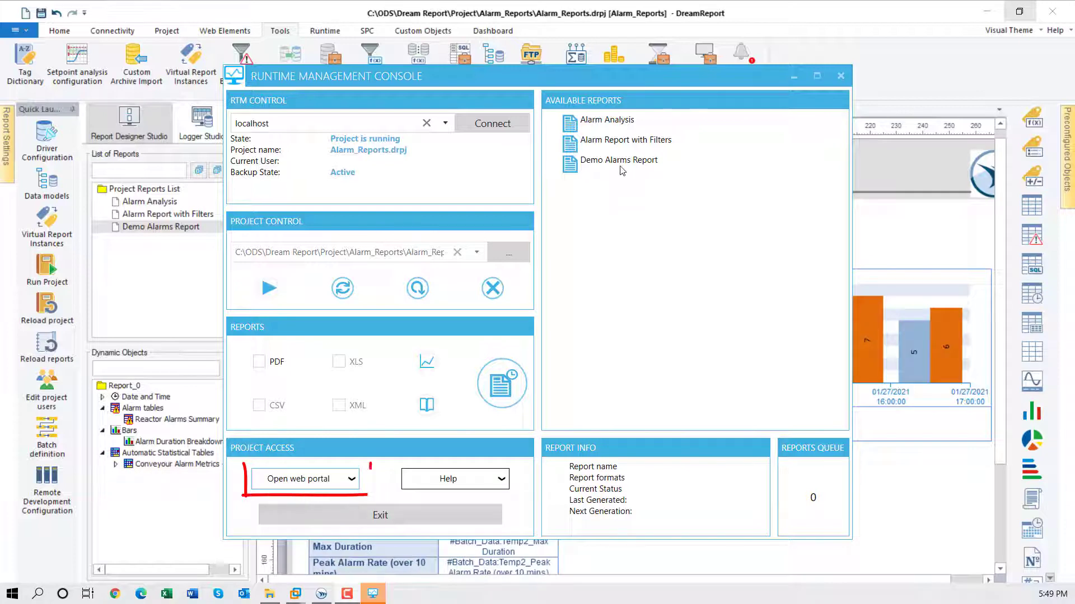
Launch the web portal from the Demo Alarms Report project and view that report as a PDF.
click(618, 160)
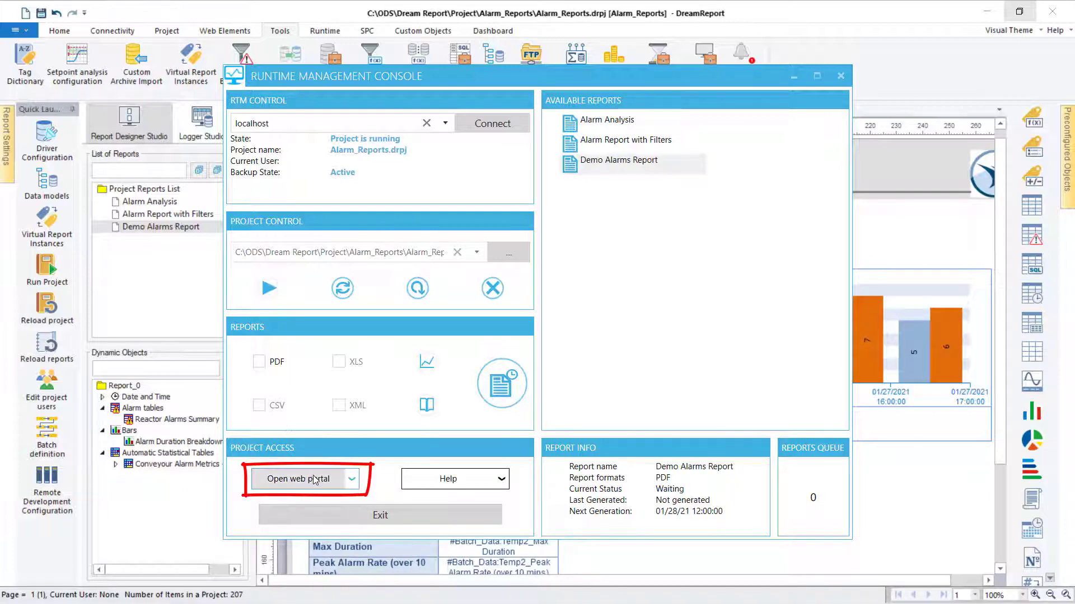
click(298, 478)
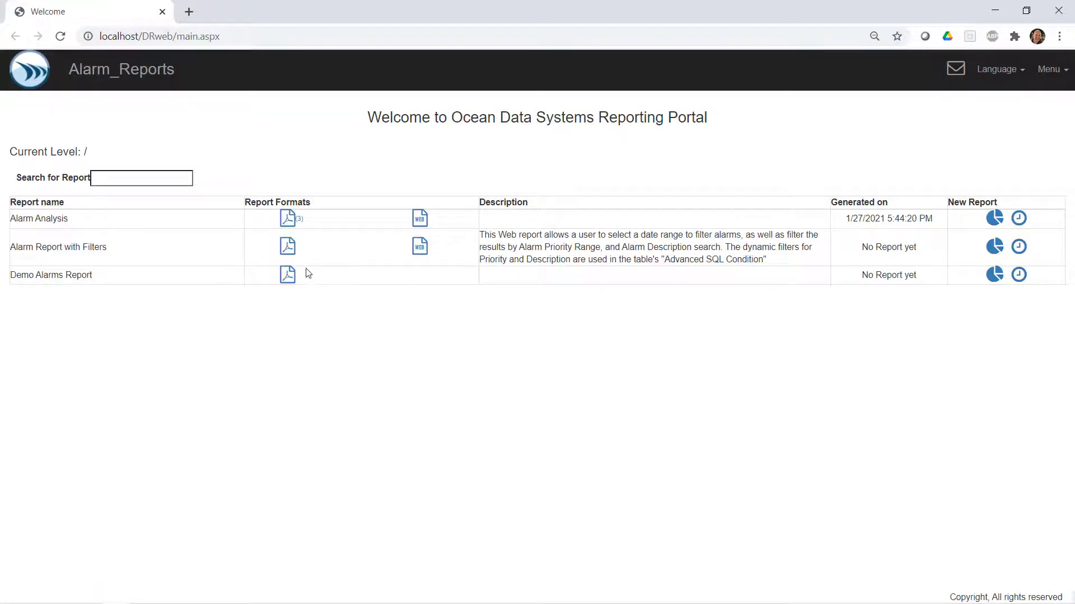
click(287, 276)
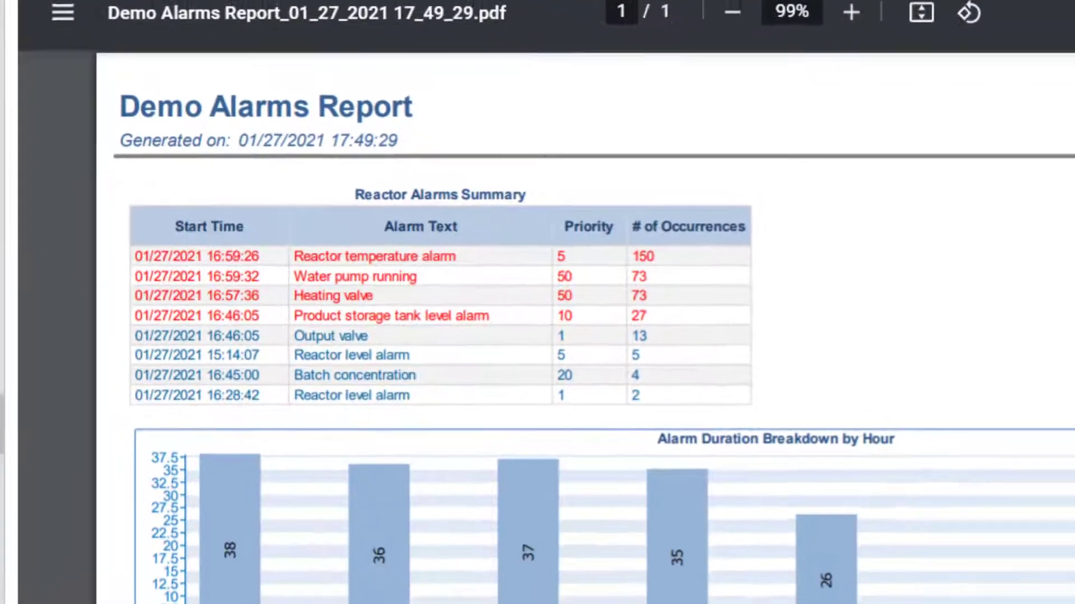
scroll(down, 3)
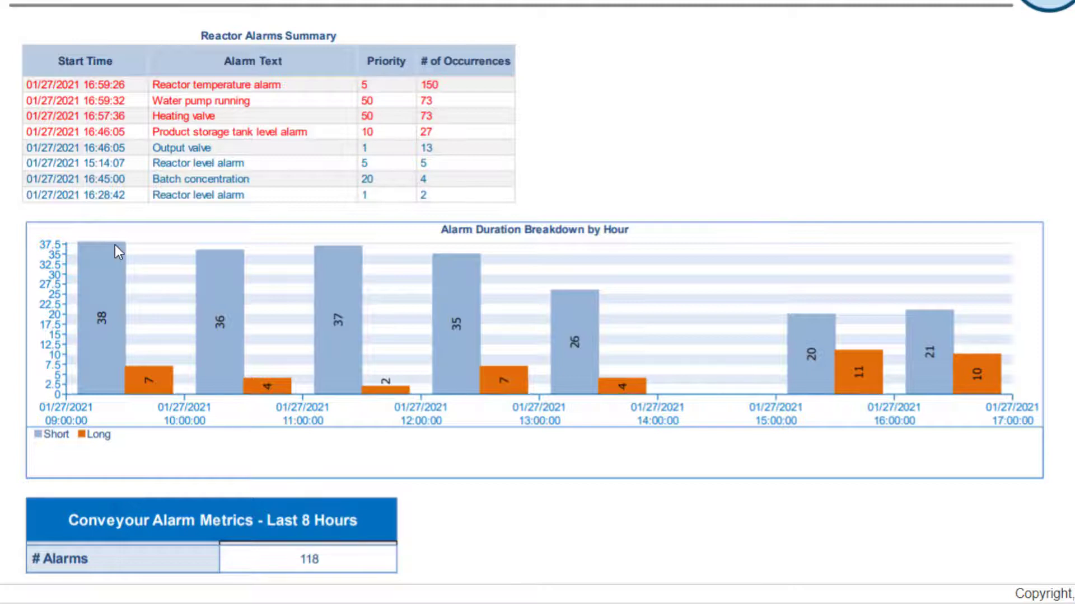
scroll(down, 3)
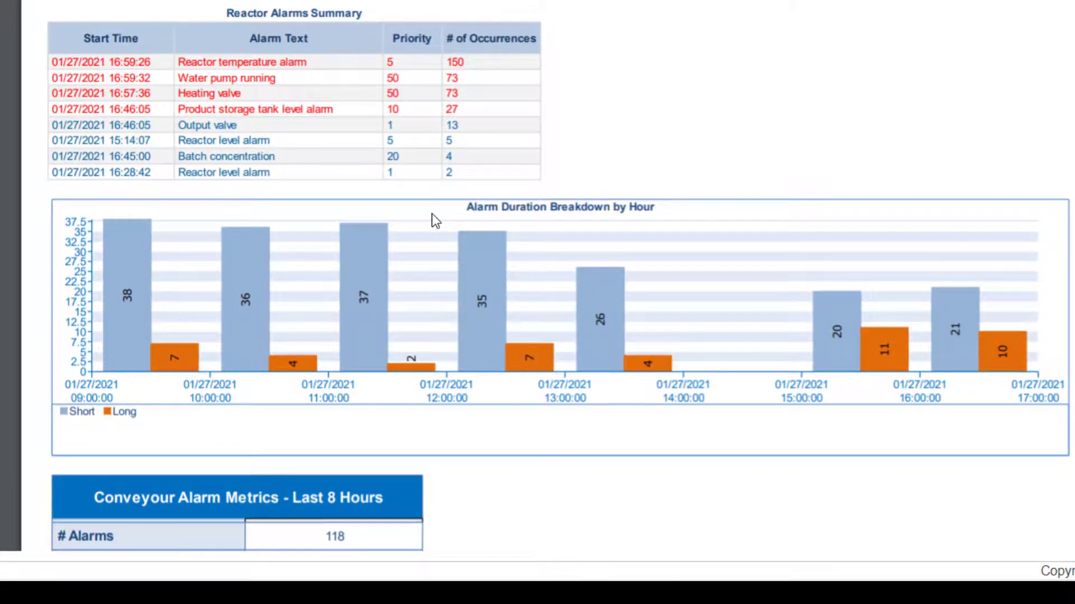
scroll(down, 3)
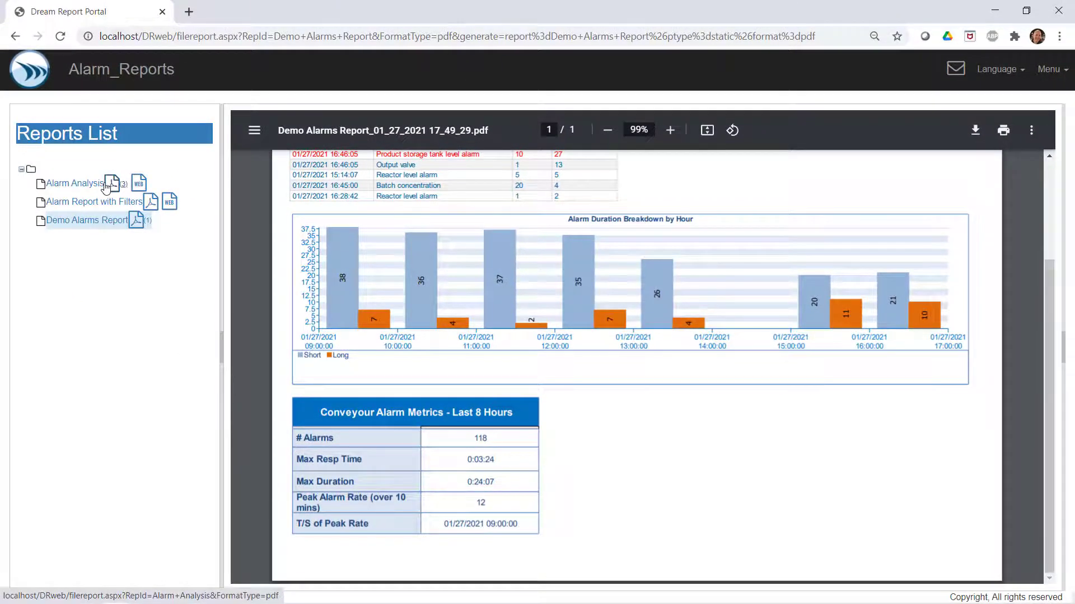
View the Alarm Analysis PDF and scroll to its second page with priority-sorted alarm counts.
click(72, 182)
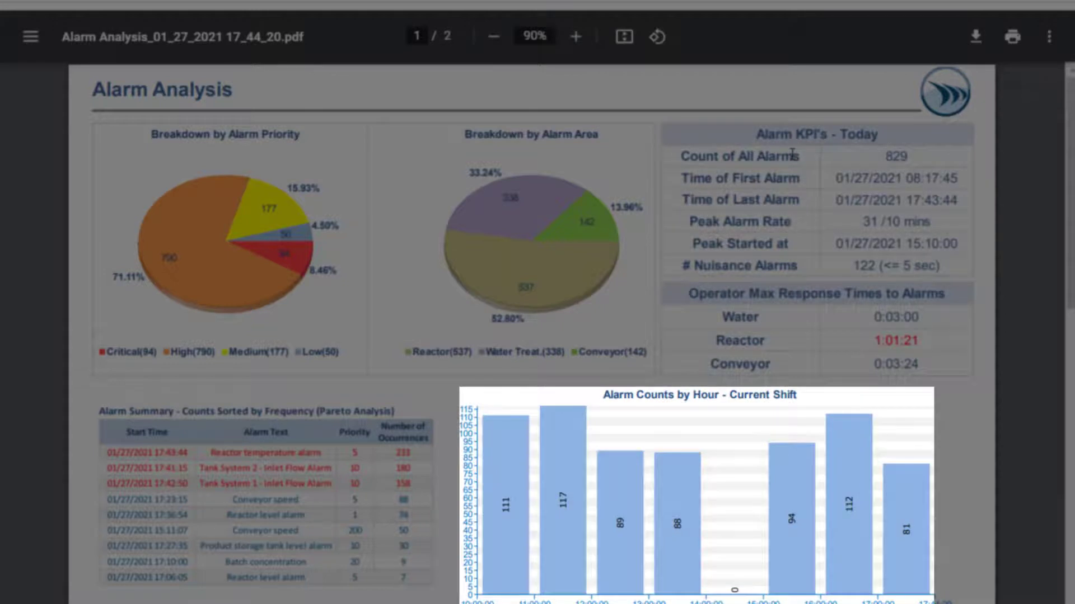
scroll(down, 3)
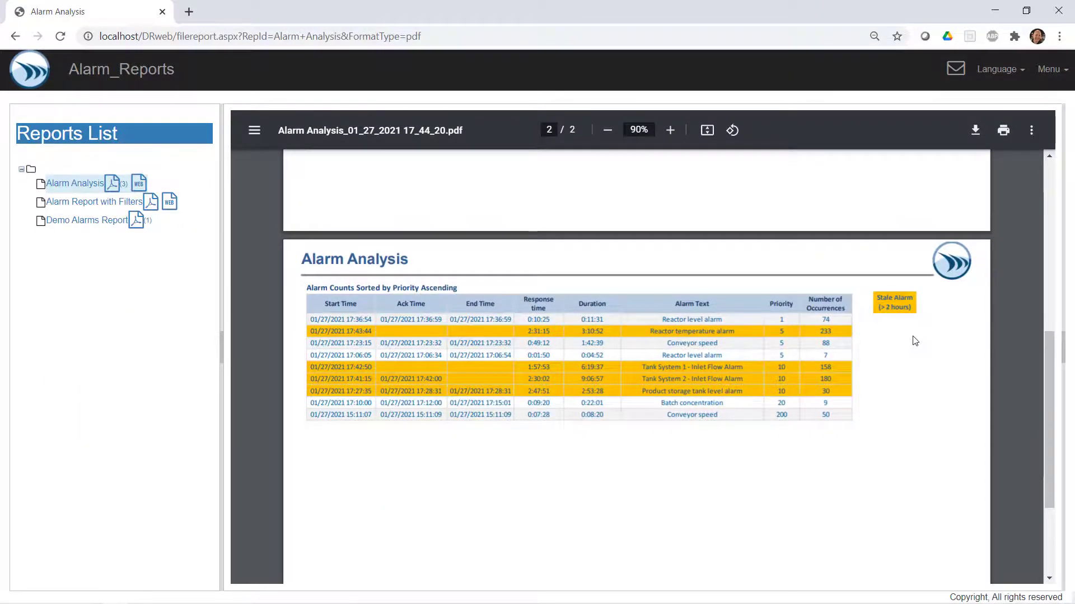
Run the Alarm Report with Filters and restrict its Alarm Filter to Reactors.
click(169, 202)
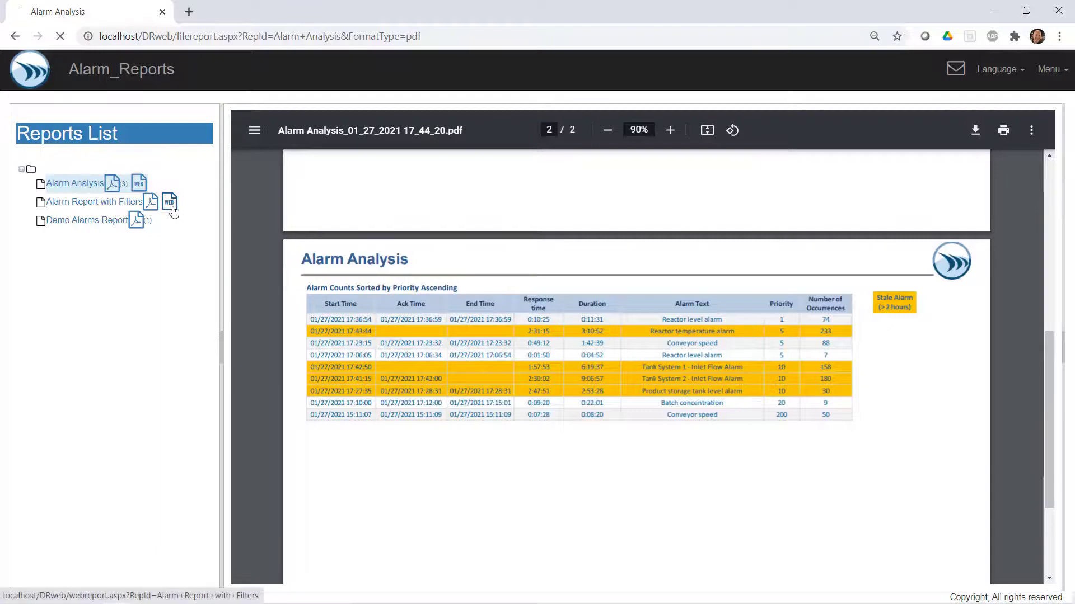
click(169, 202)
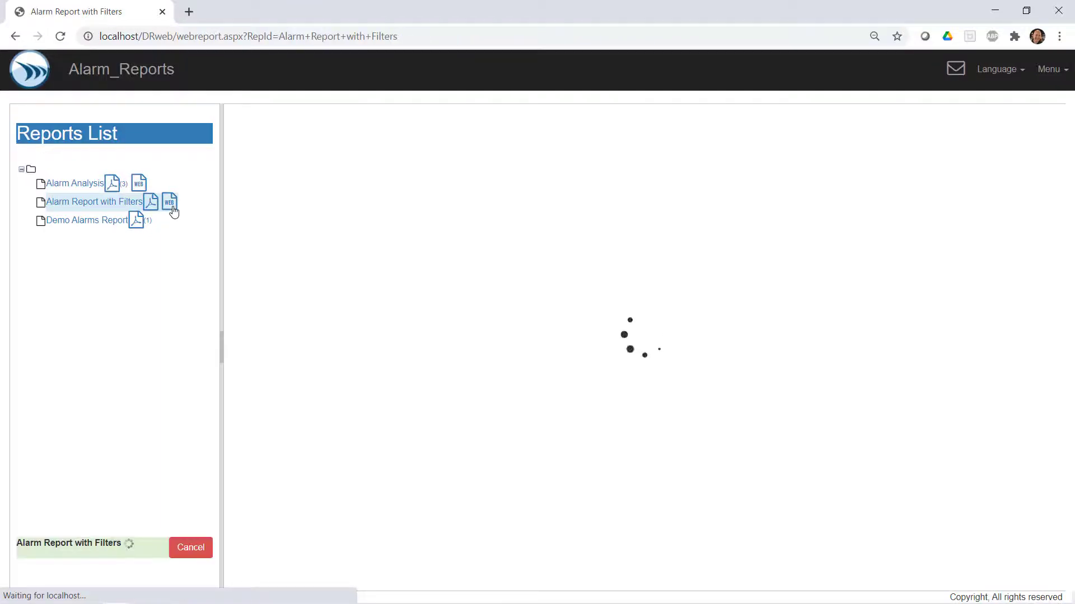
click(169, 202)
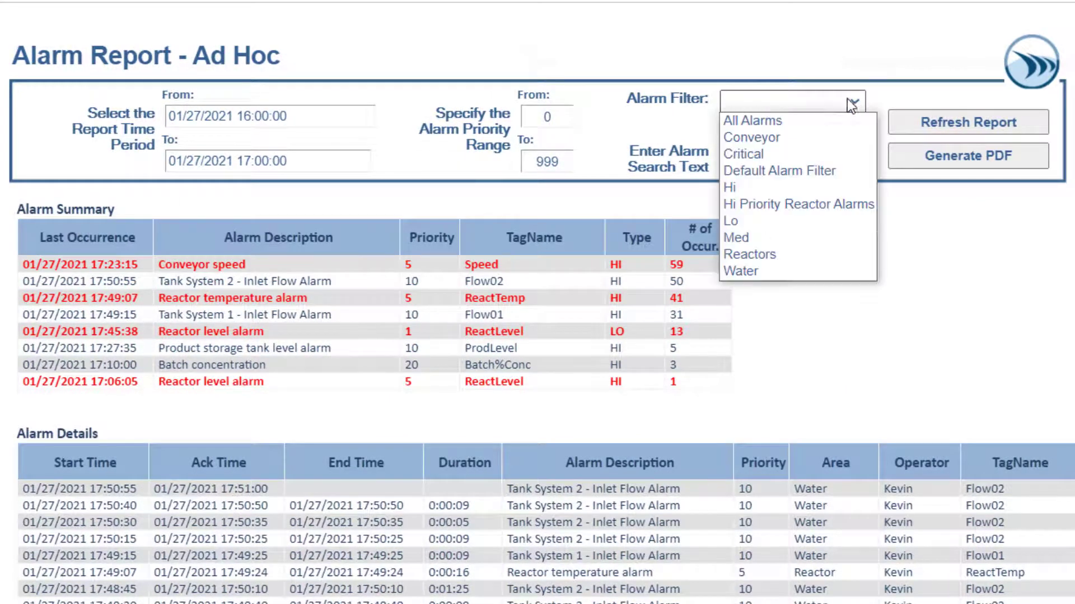
mouse_move(798, 203)
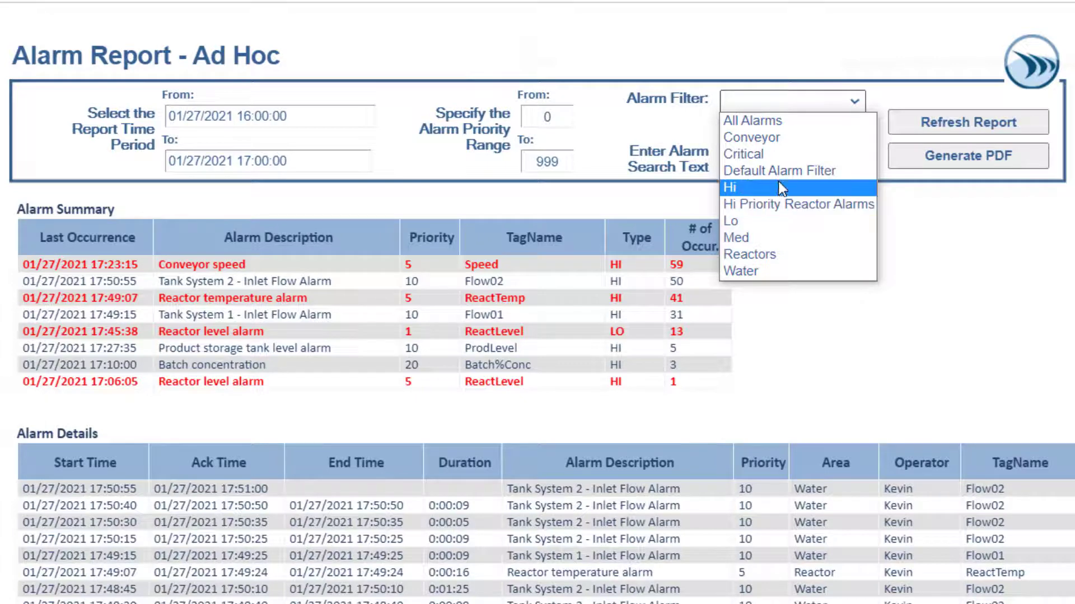
click(749, 254)
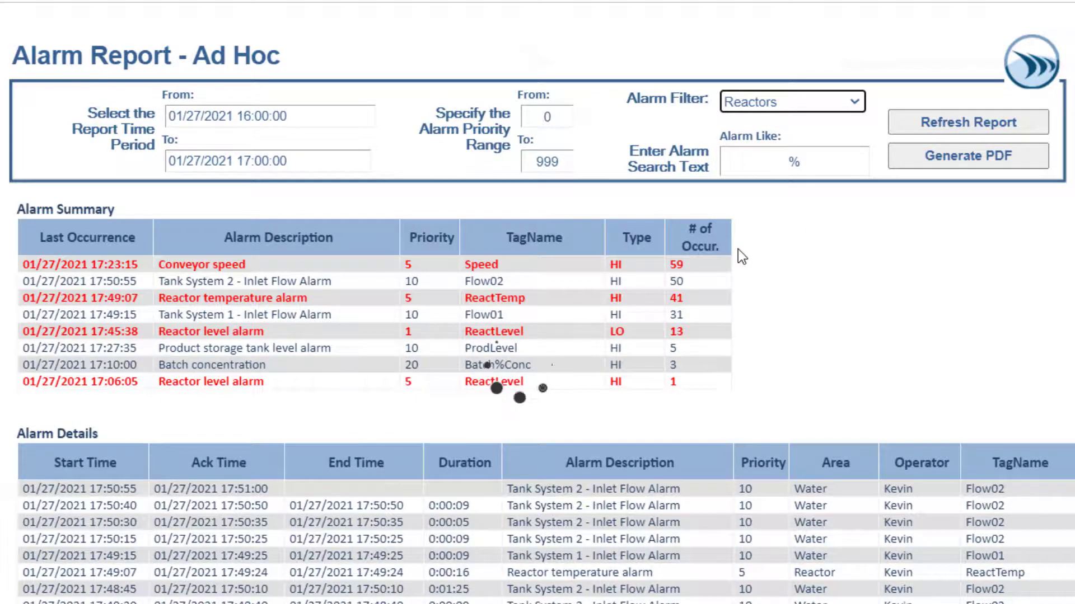
Filter Alarm Like on 'temp' and refresh to list only Reactor temperature alarms.
click(967, 122)
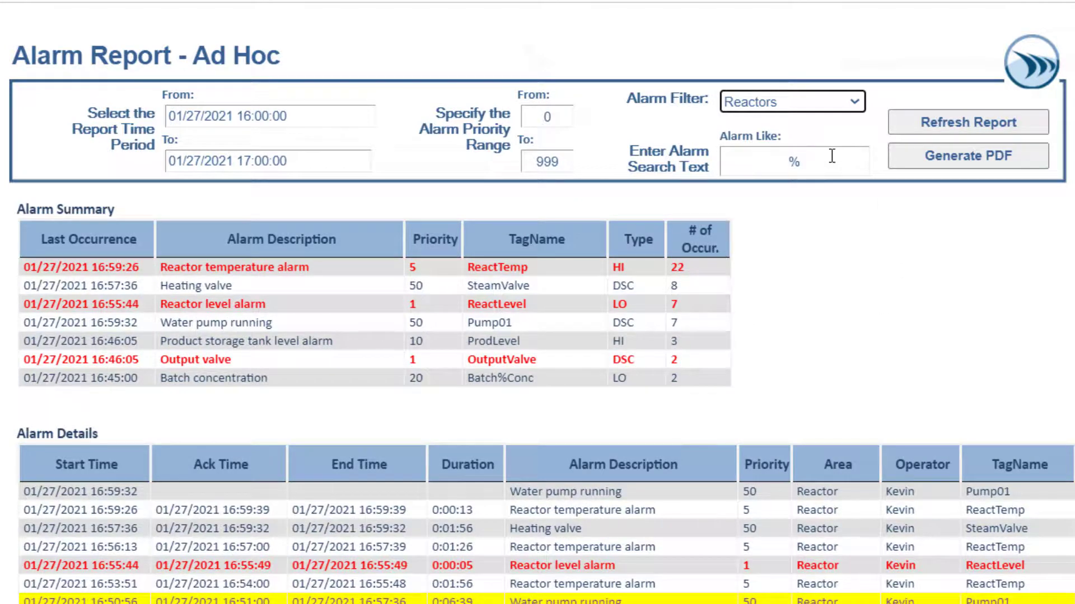
text(temp)
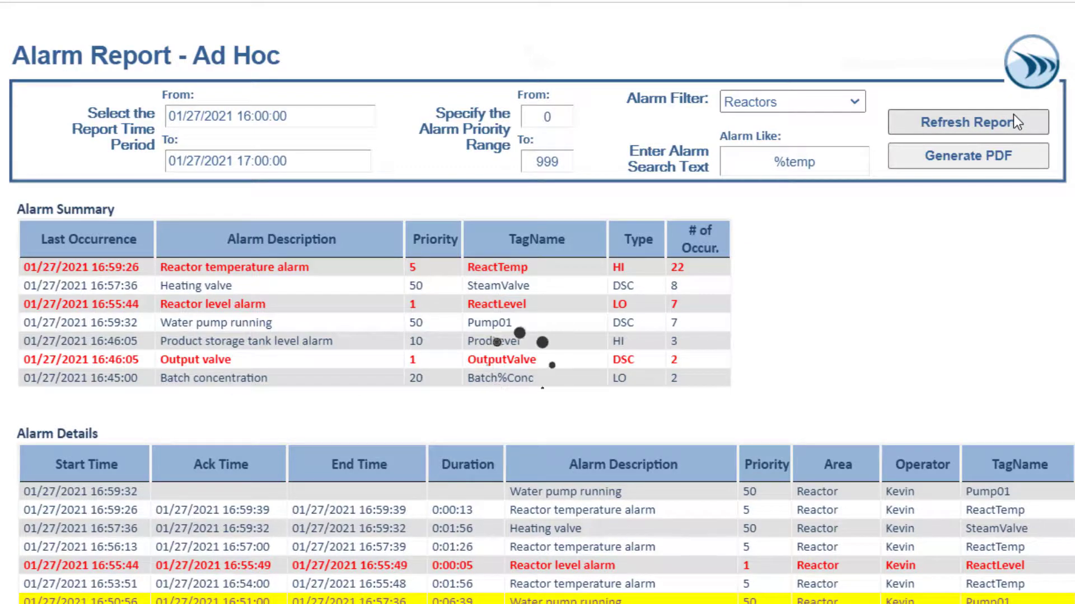
click(967, 122)
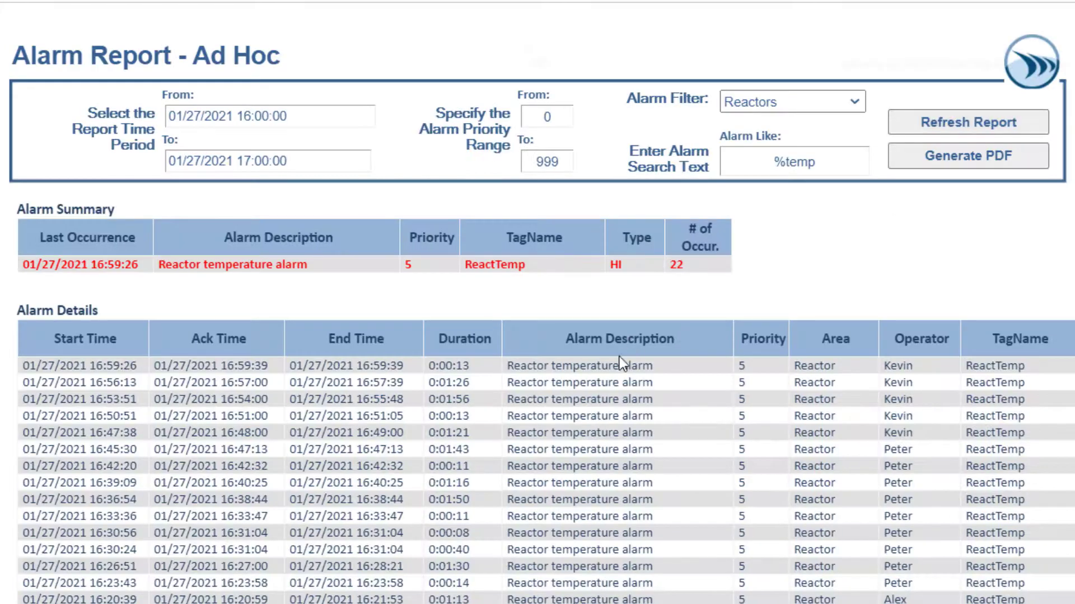
scroll(down, 3)
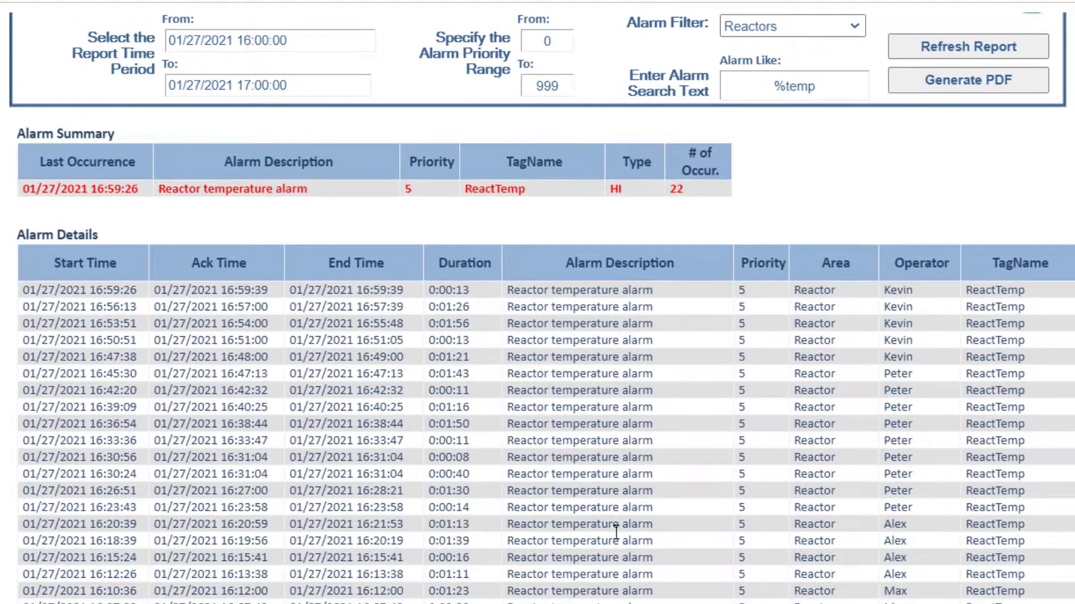